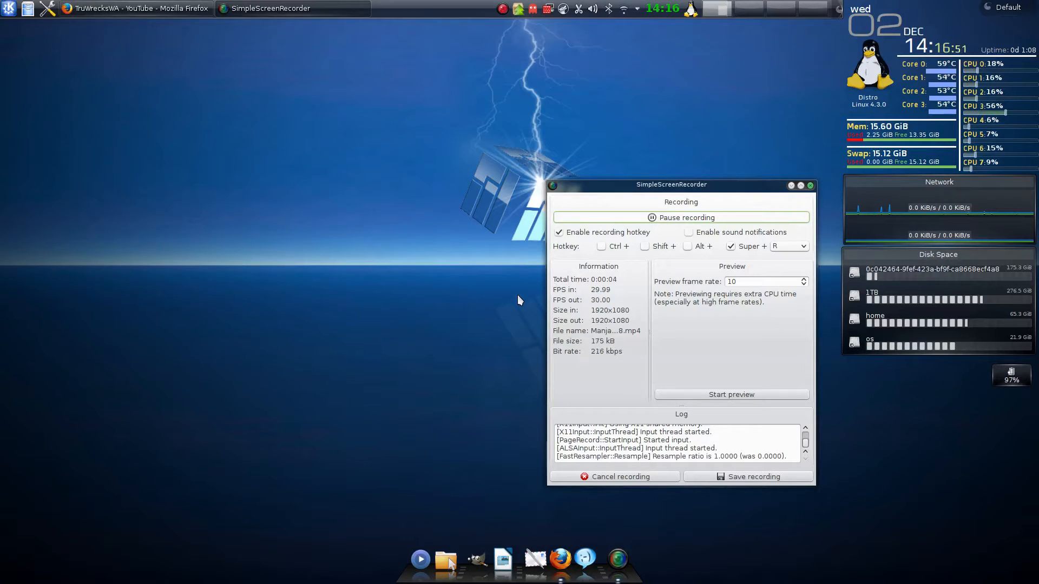
mouse_move(571, 64)
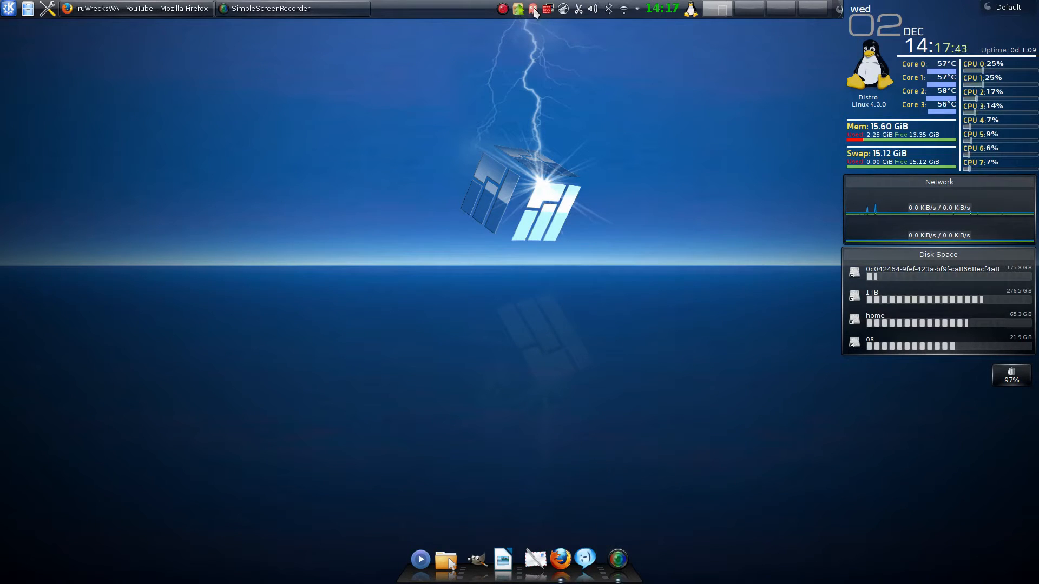
Bring up the Octopi Notifier's action menu from the system tray.
left_click(534, 7)
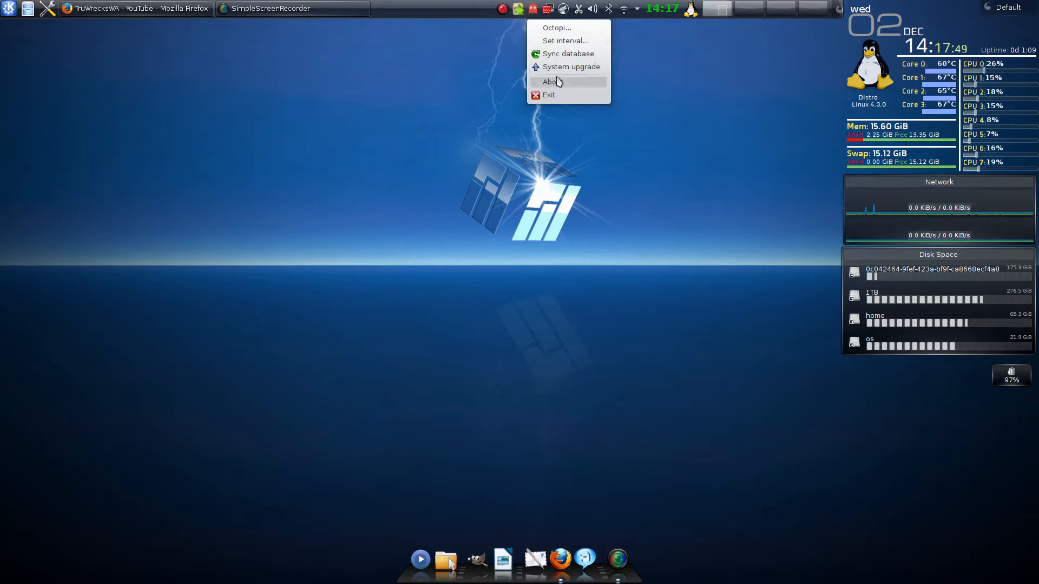
mouse_move(562, 54)
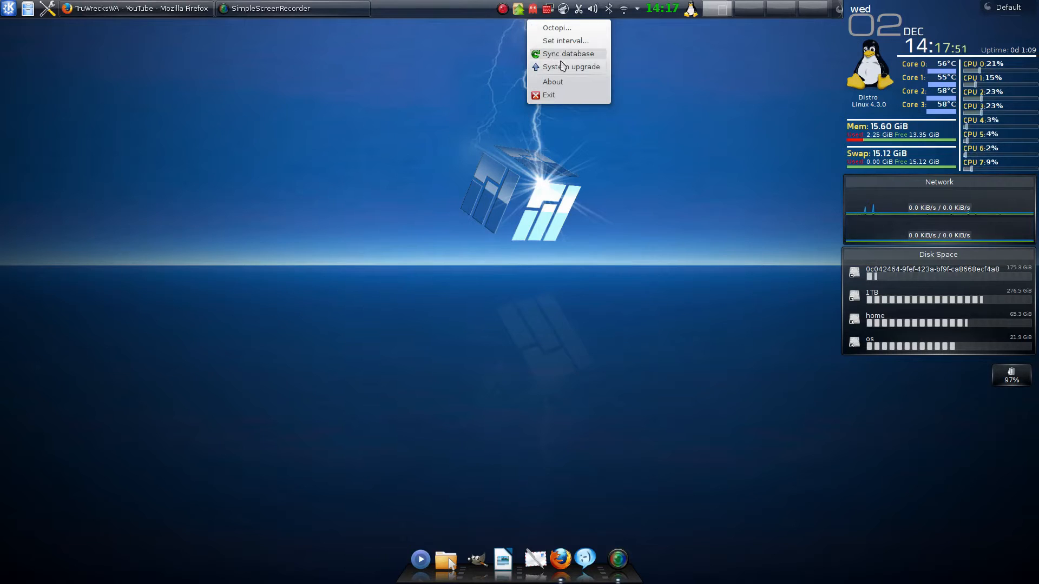
mouse_move(571, 66)
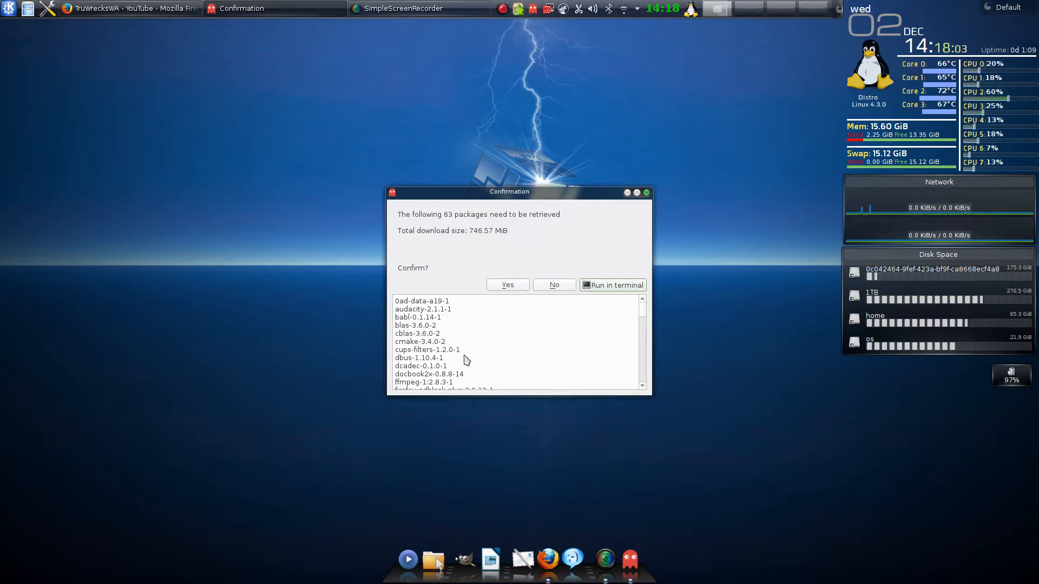
mouse_move(462, 344)
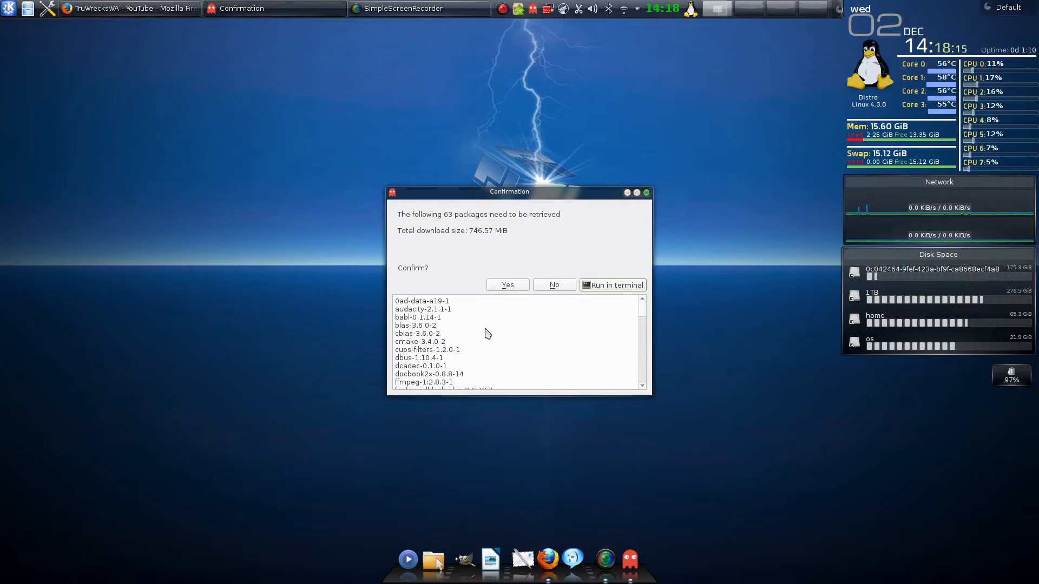
scroll("down", 3)
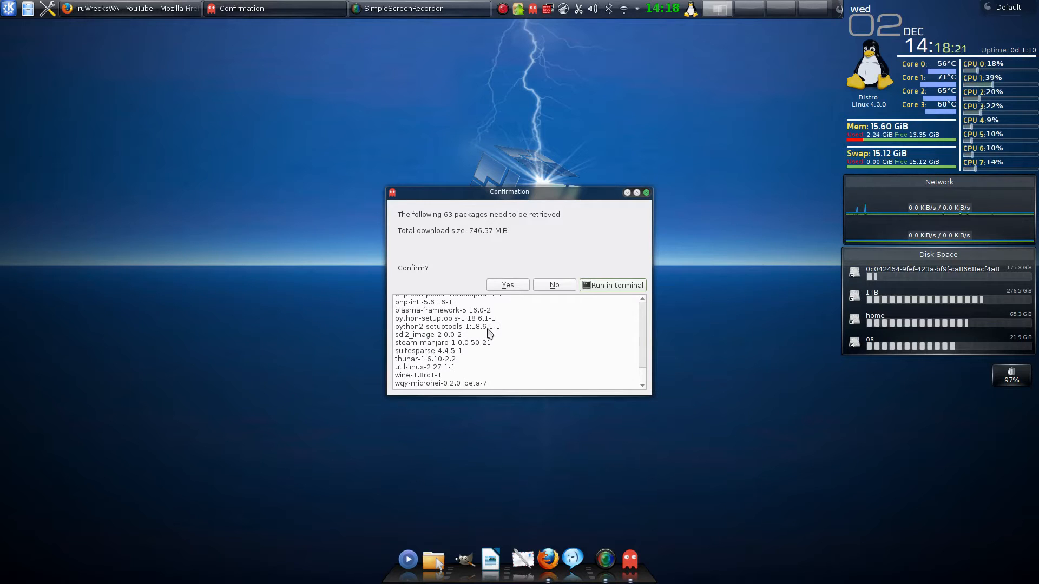
scroll("up", 3)
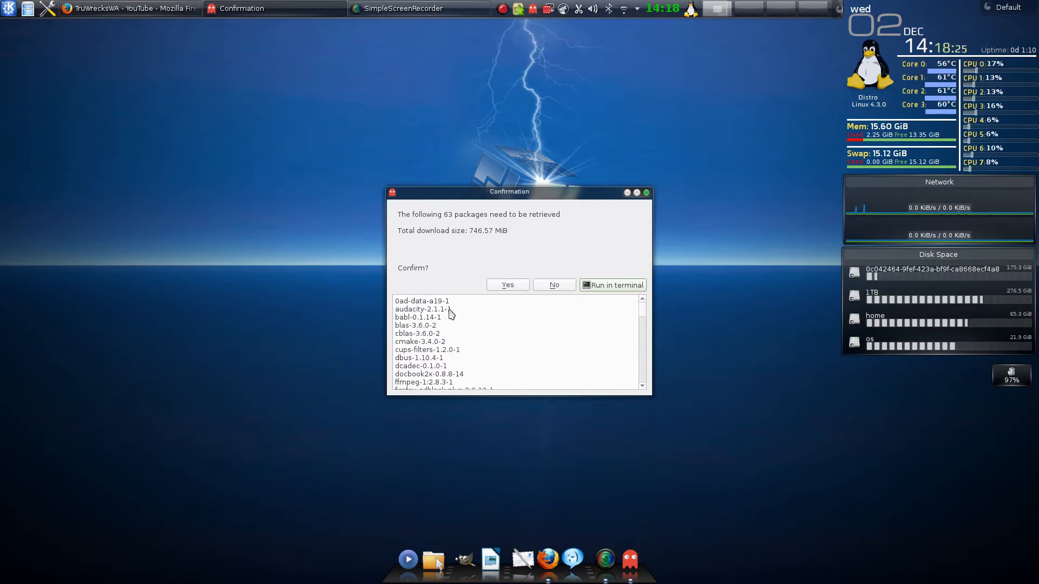
mouse_move(494, 290)
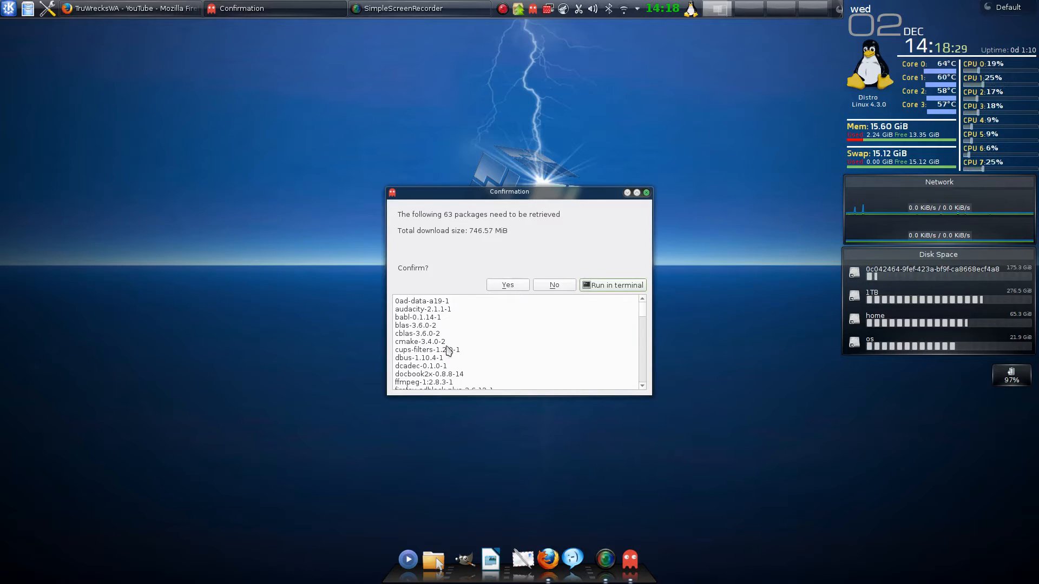
mouse_move(482, 249)
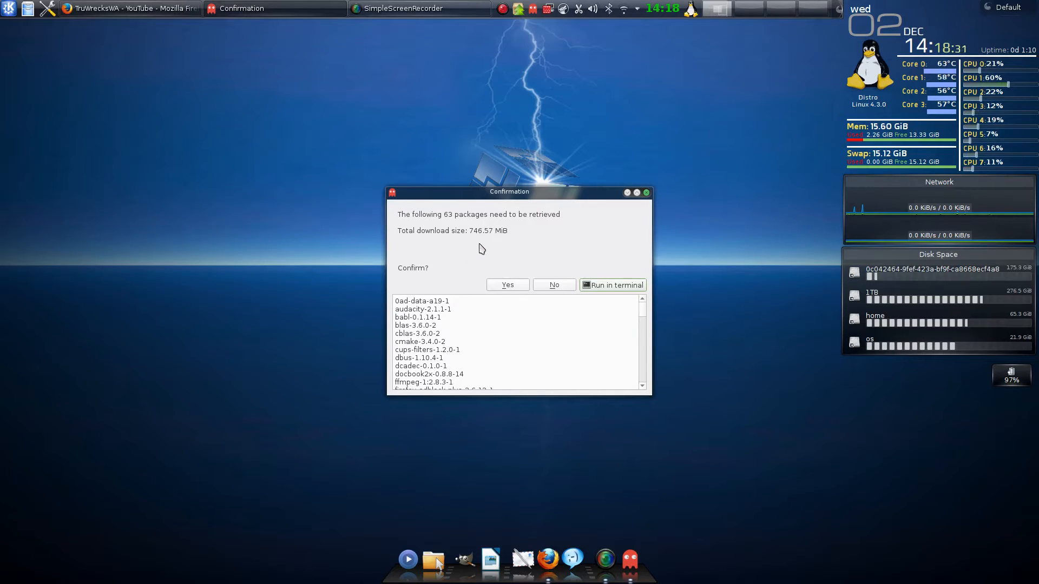
mouse_move(474, 253)
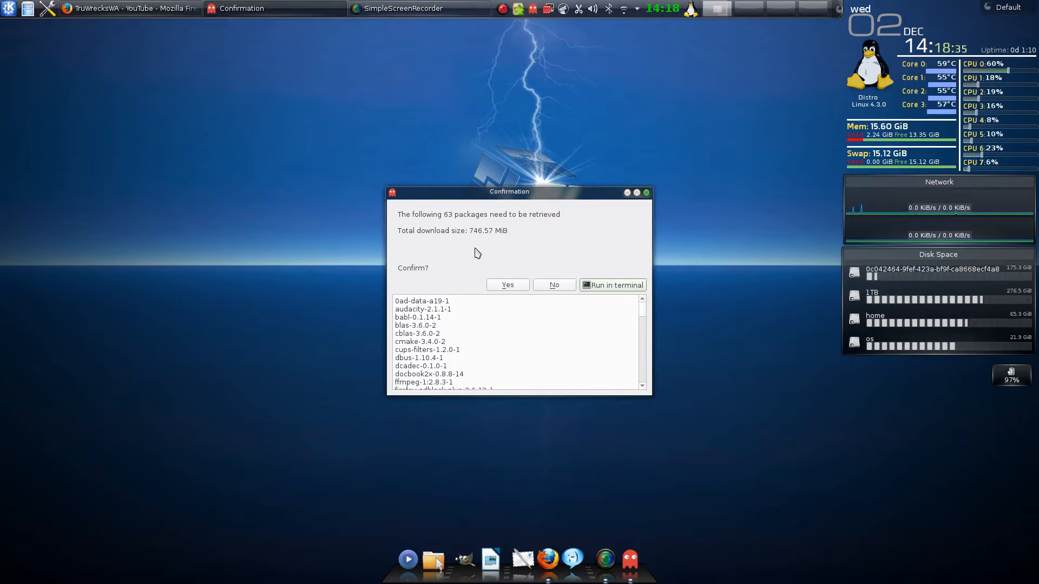
mouse_move(465, 238)
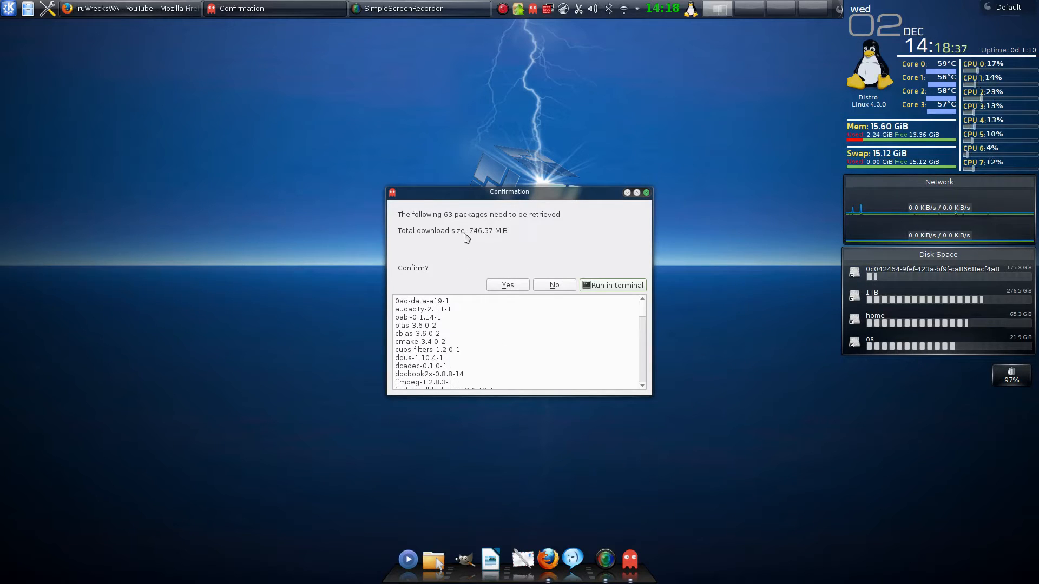
mouse_move(471, 246)
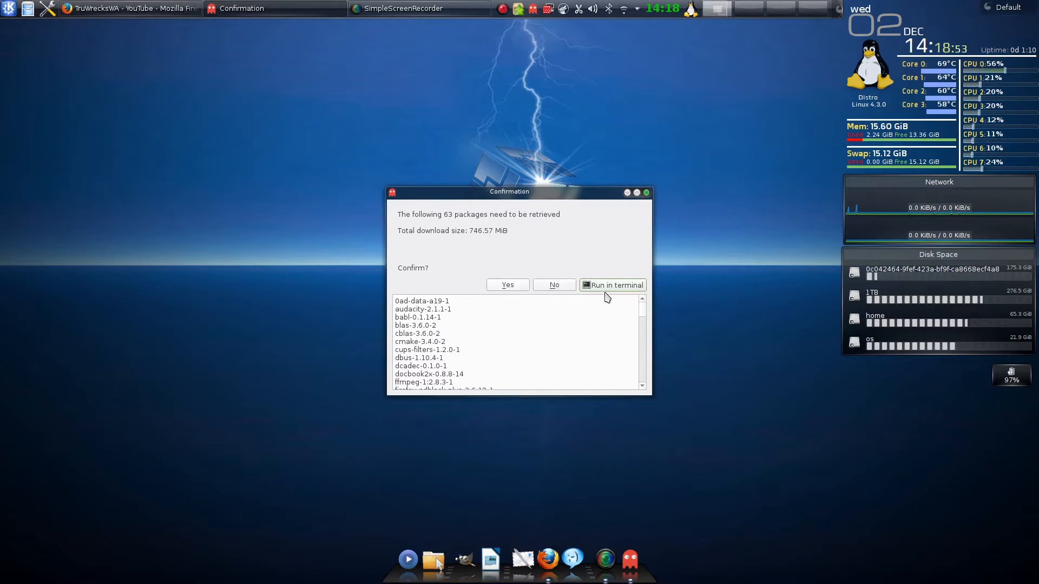
mouse_move(585, 305)
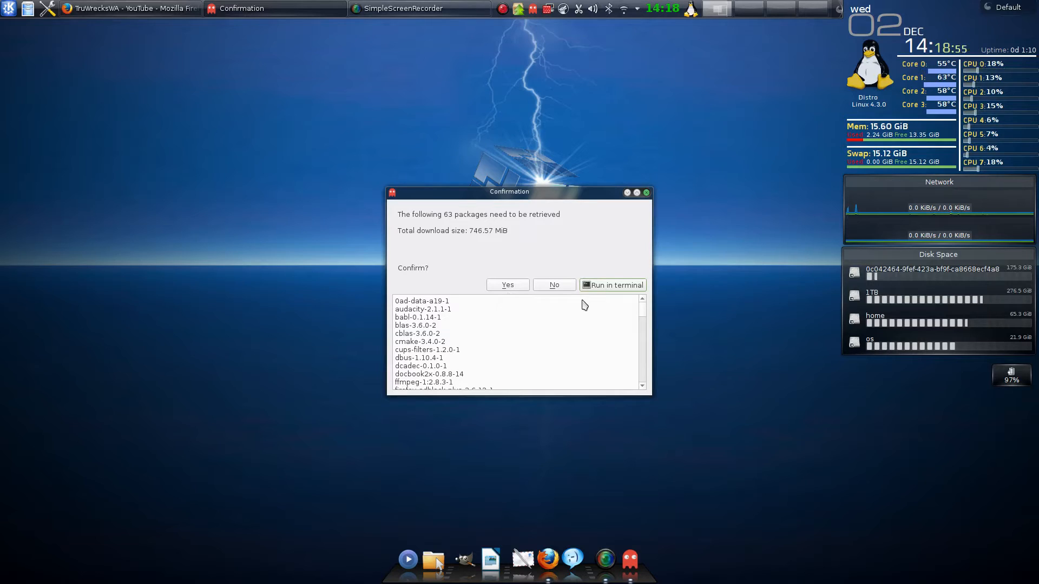
mouse_move(582, 305)
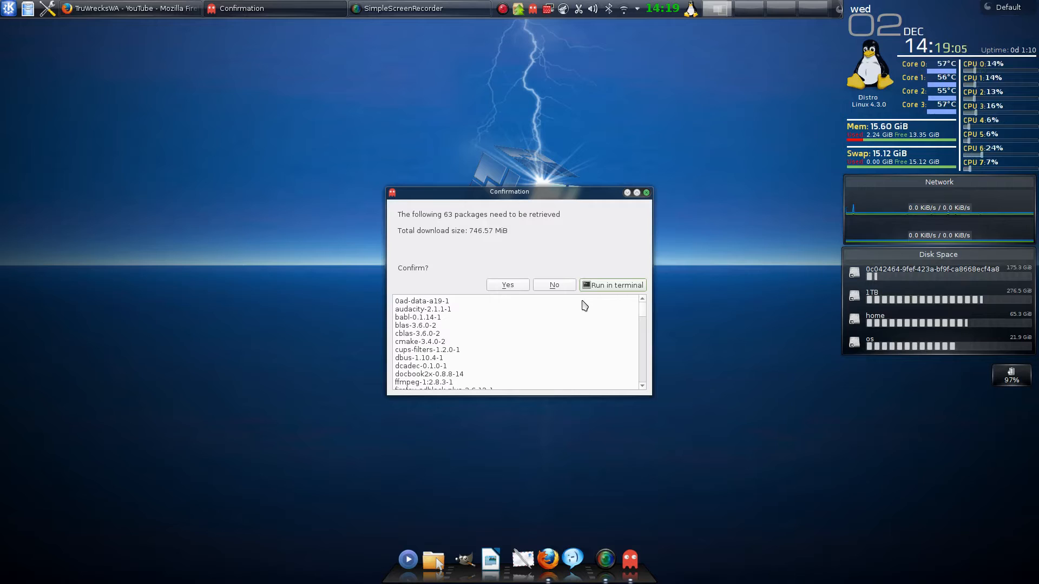
mouse_move(626, 277)
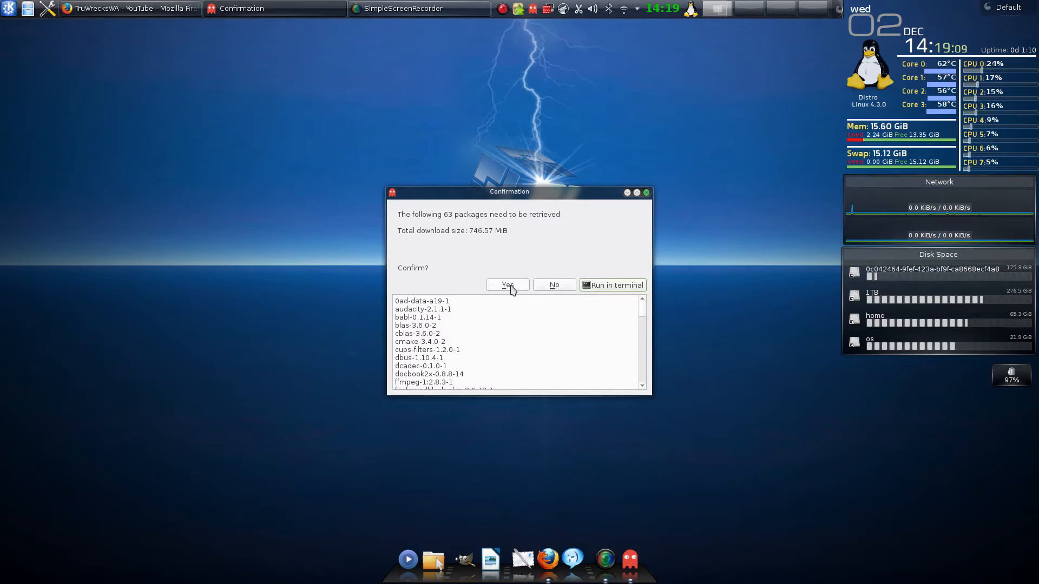
mouse_move(501, 316)
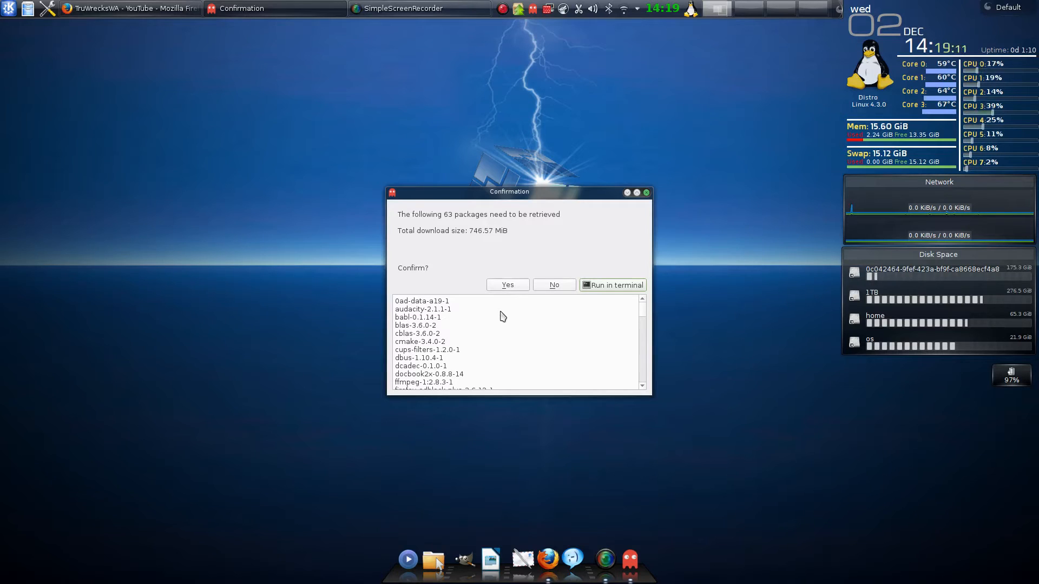
mouse_move(513, 278)
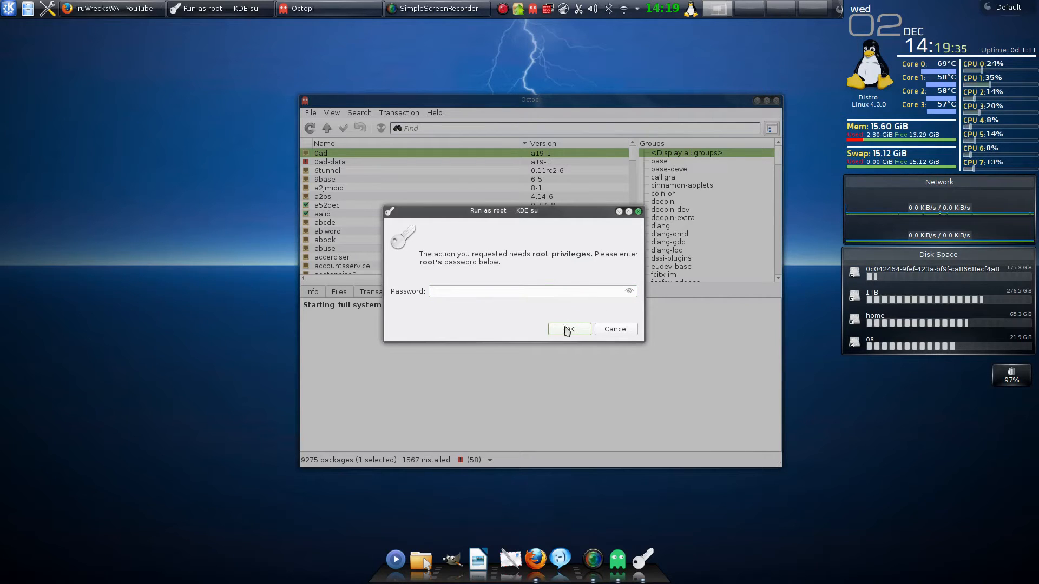
mouse_move(595, 342)
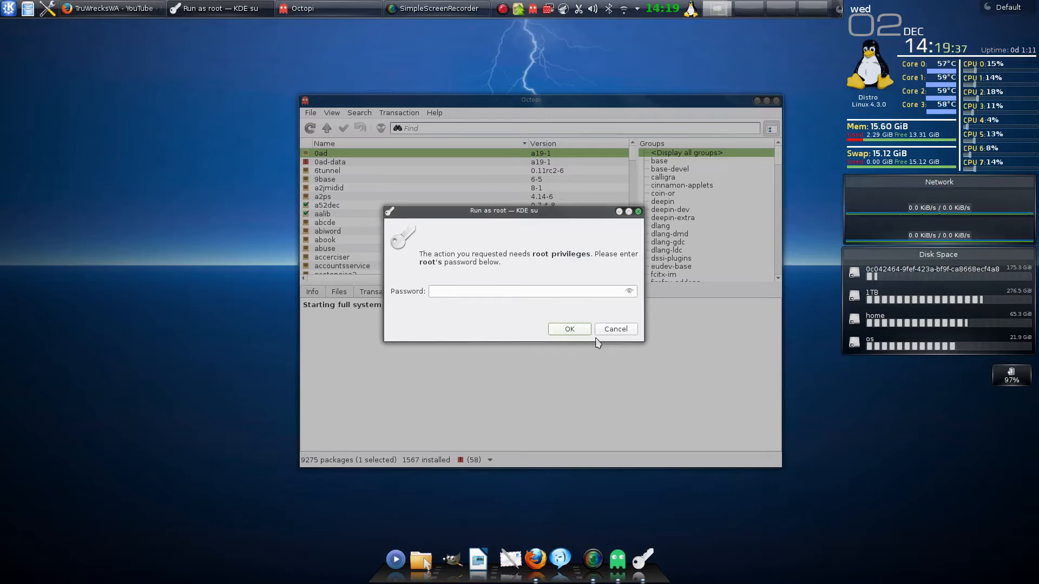
Submit the root password prompt, then cancel it so the upgrade ends with errors.
left_click(568, 329)
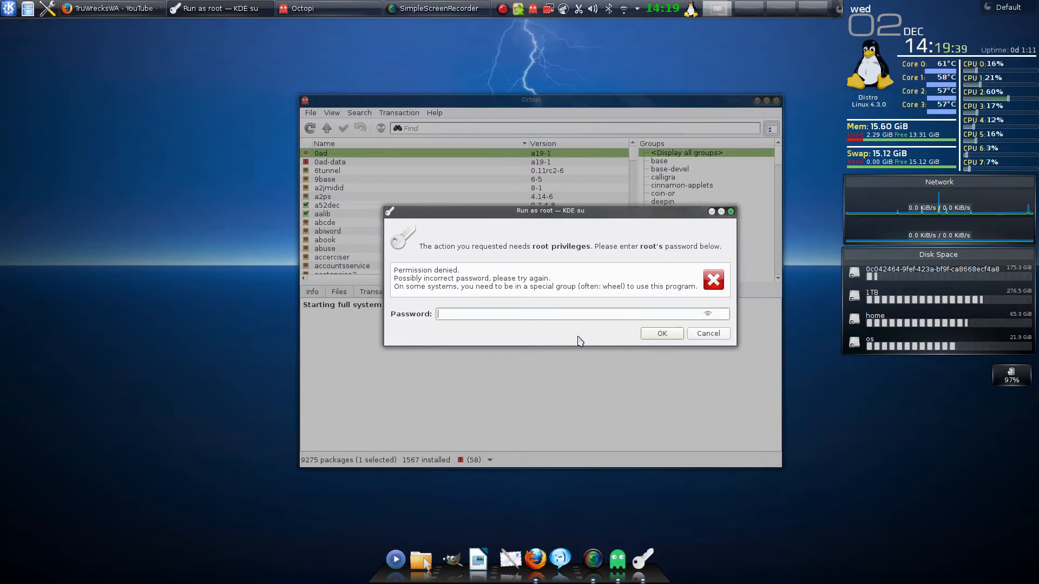
mouse_move(550, 288)
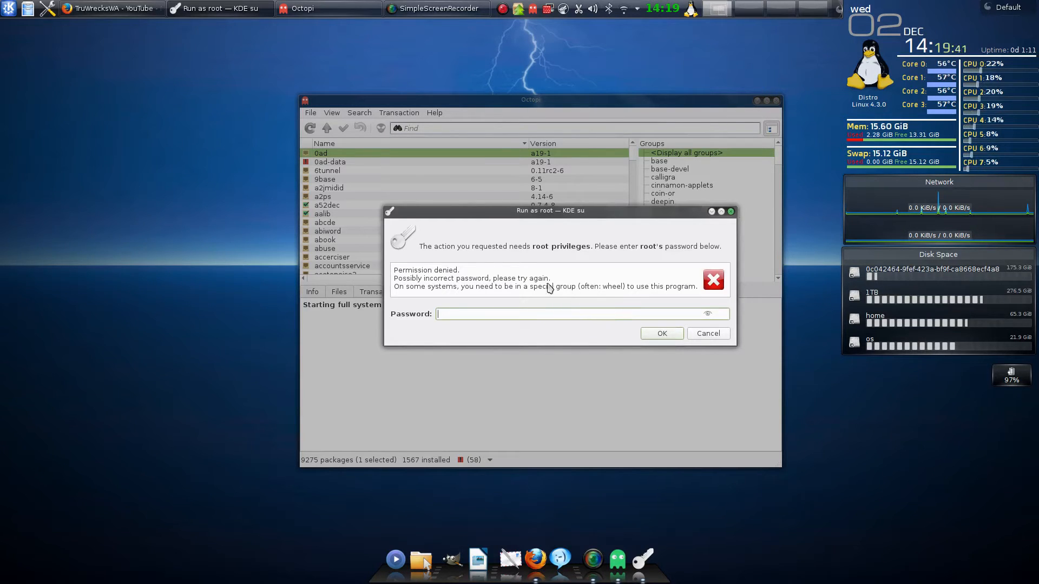
mouse_move(434, 330)
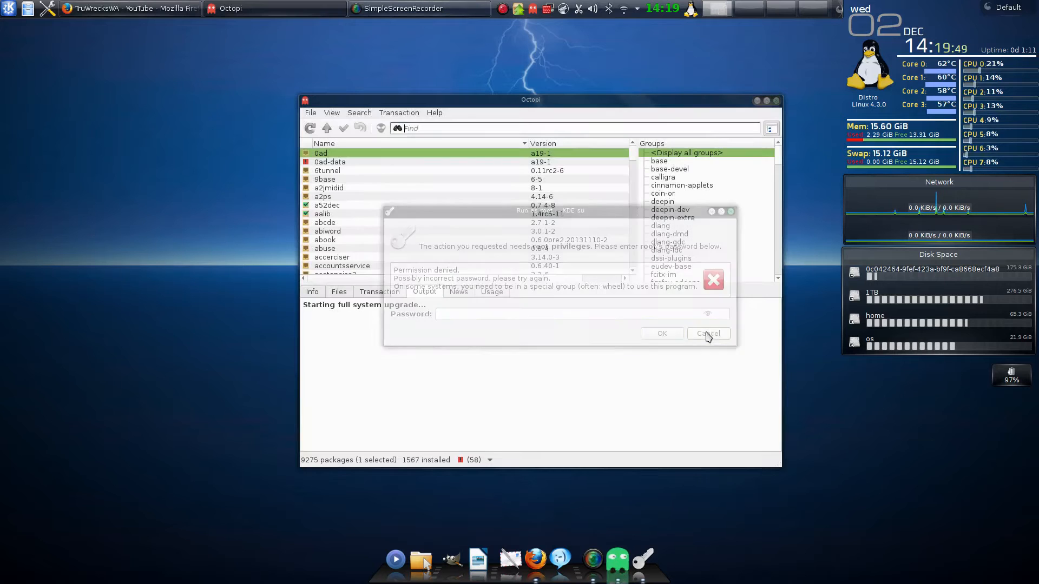
left_click(706, 332)
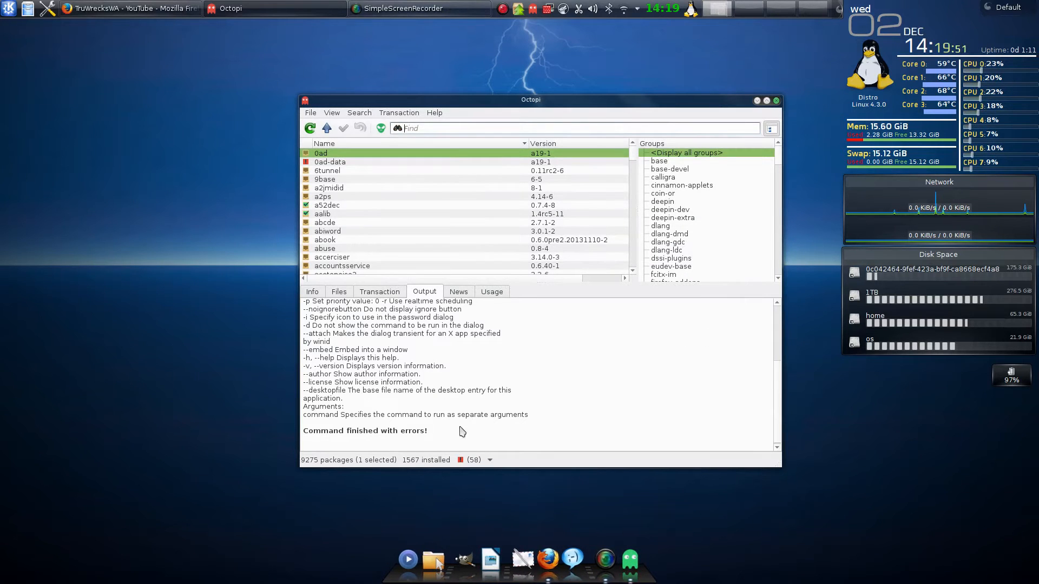
mouse_move(462, 445)
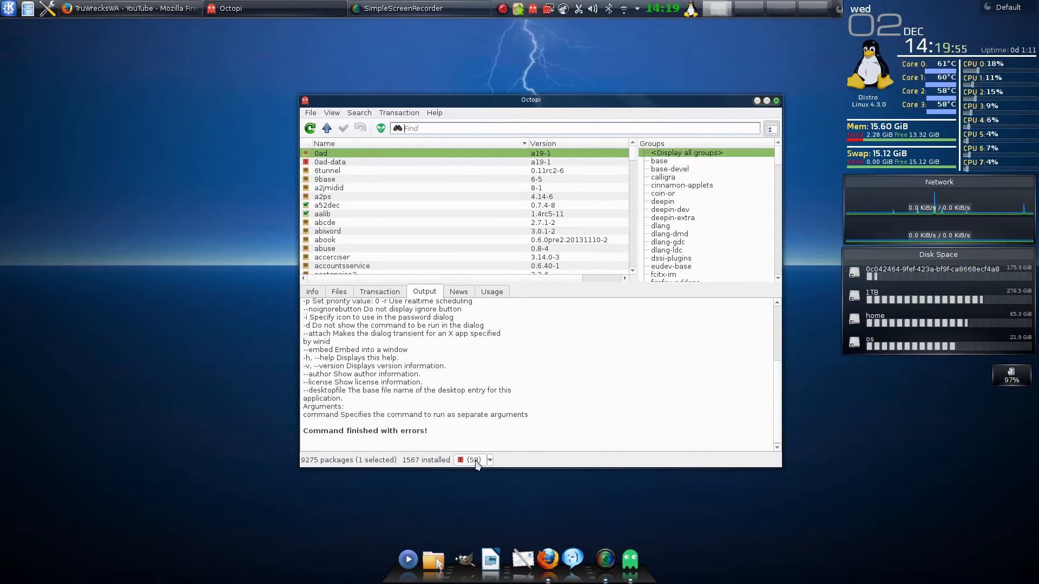
mouse_move(472, 460)
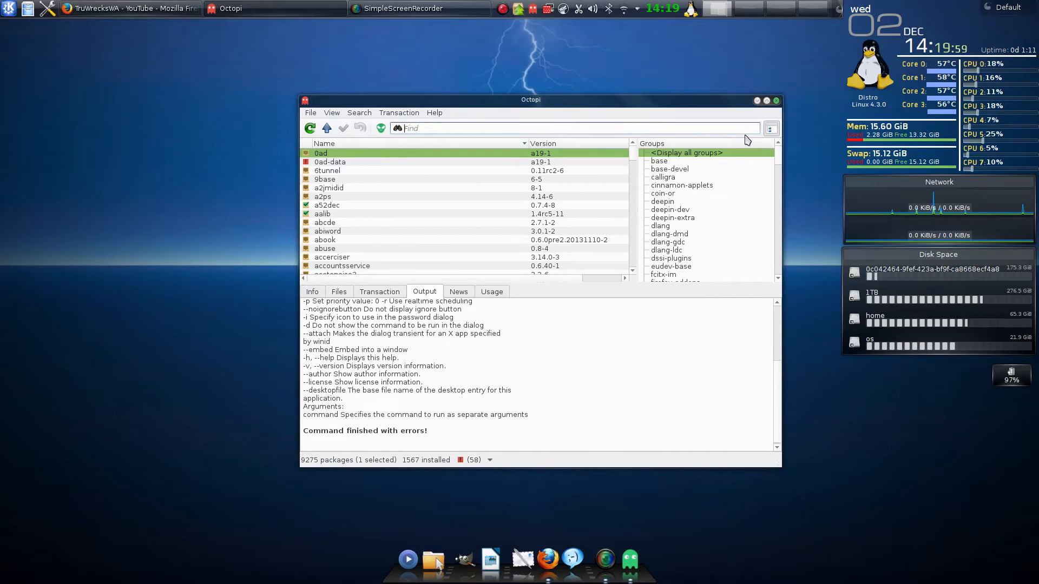
mouse_move(669, 389)
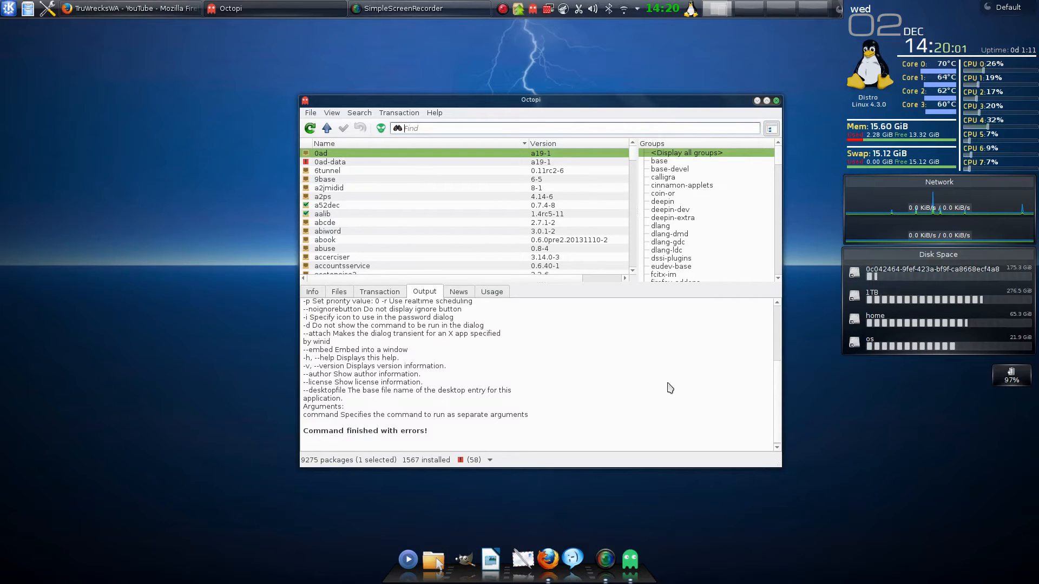
mouse_move(674, 55)
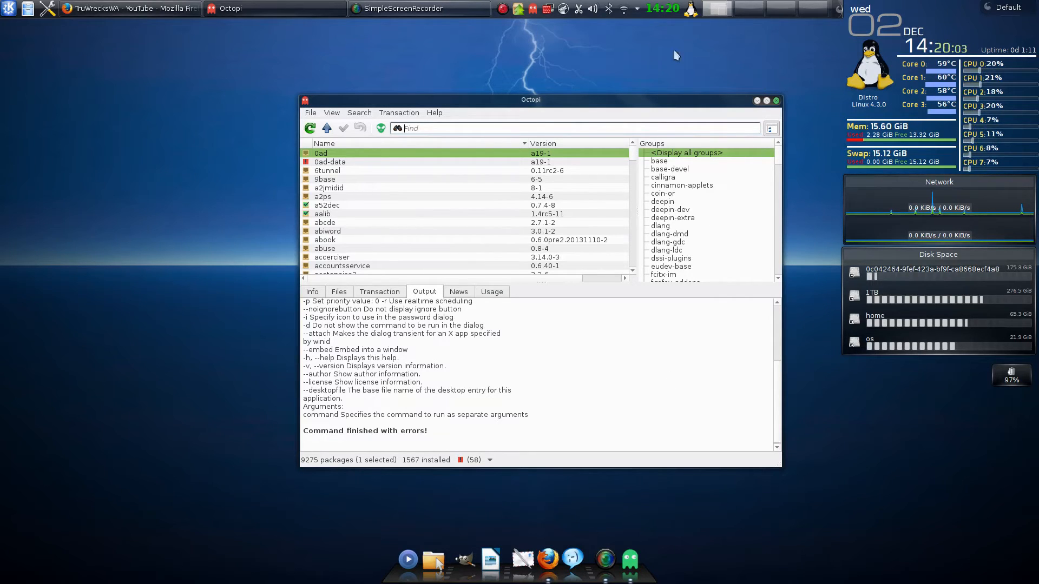
Close the errored Octopi window and relaunch Octopi from the notifier menu.
left_click(775, 100)
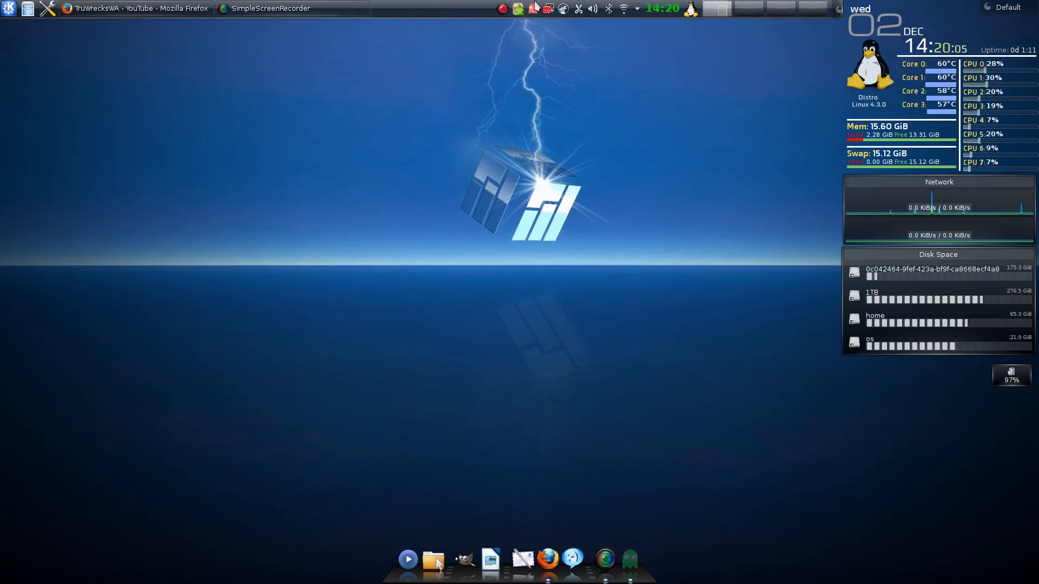
left_click(535, 9)
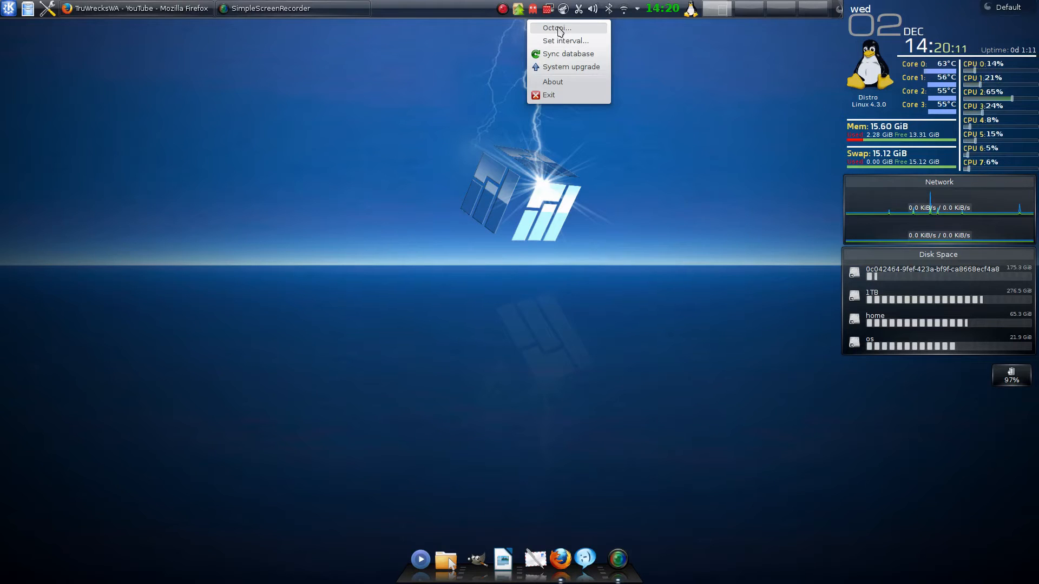
left_click(555, 28)
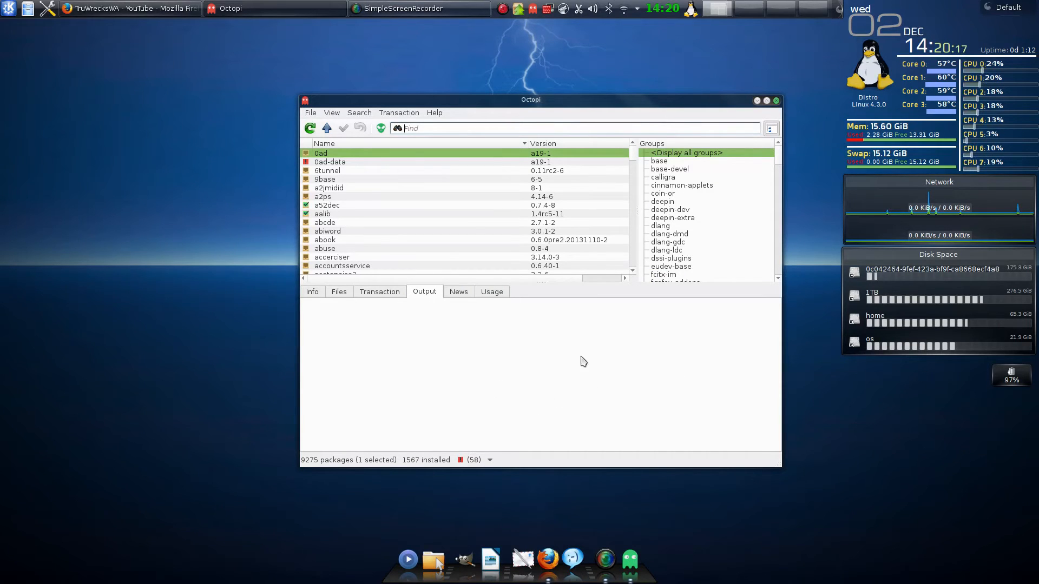
mouse_move(571, 369)
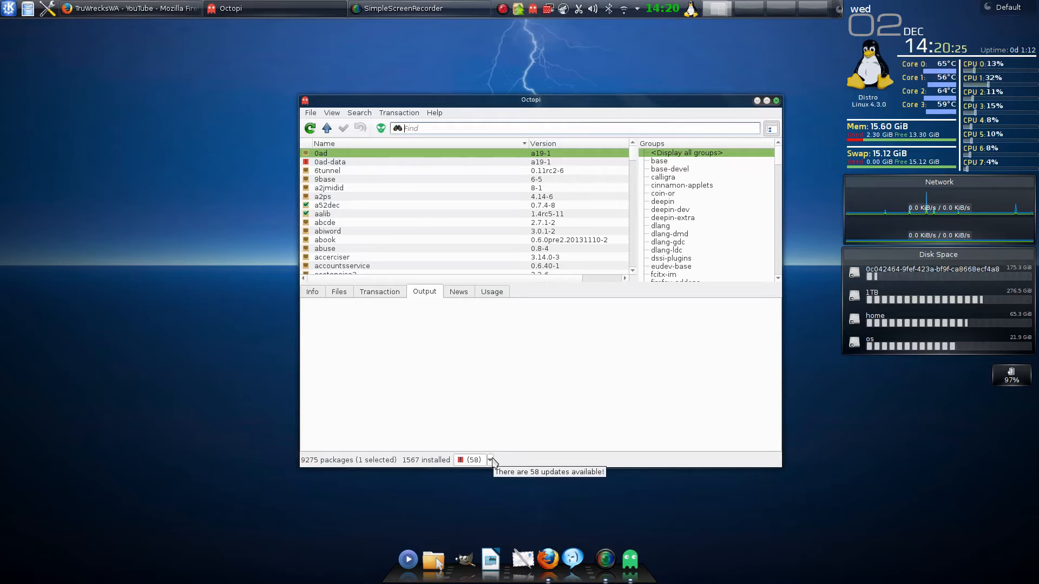
mouse_move(512, 144)
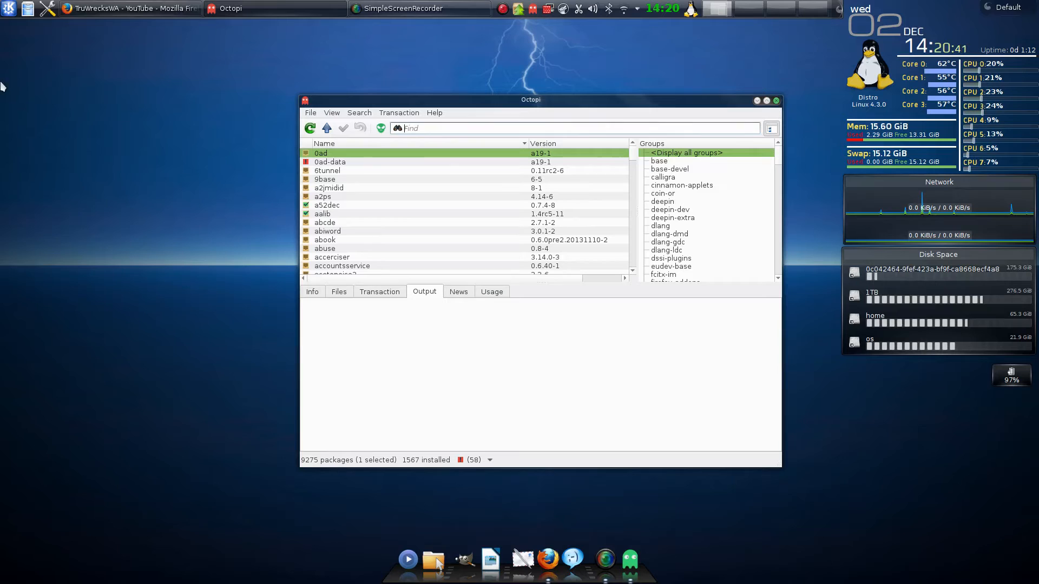
Browse Kickoff's Applications by category down to the System entries.
left_click(9, 9)
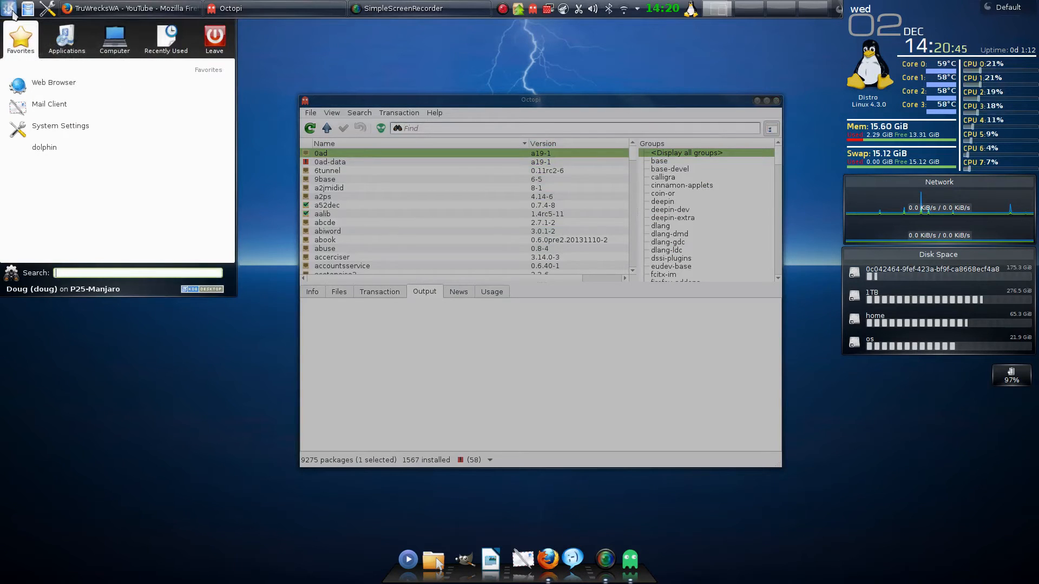
left_click(66, 39)
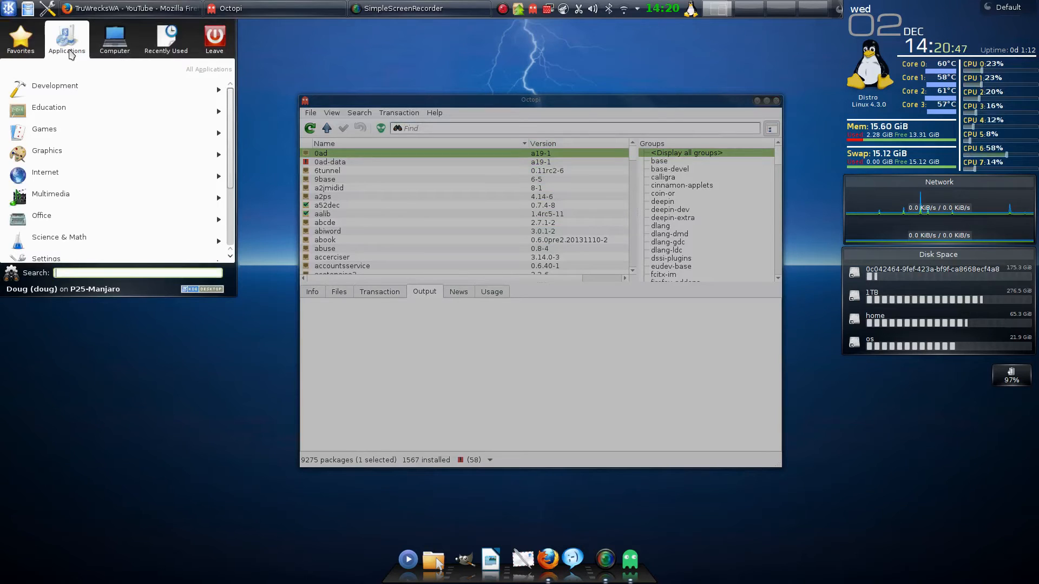
scroll("down", 3)
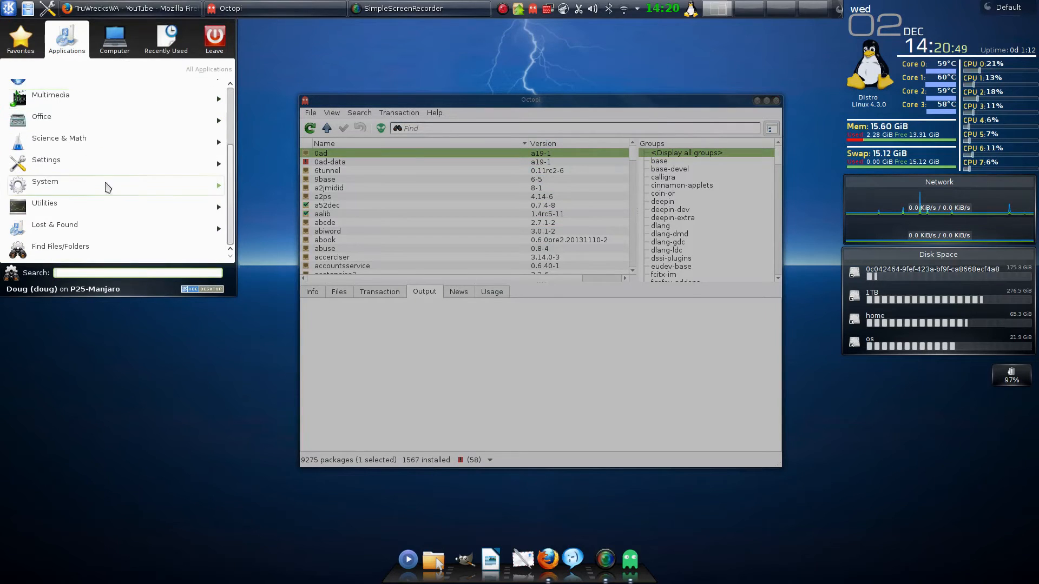
left_click(44, 182)
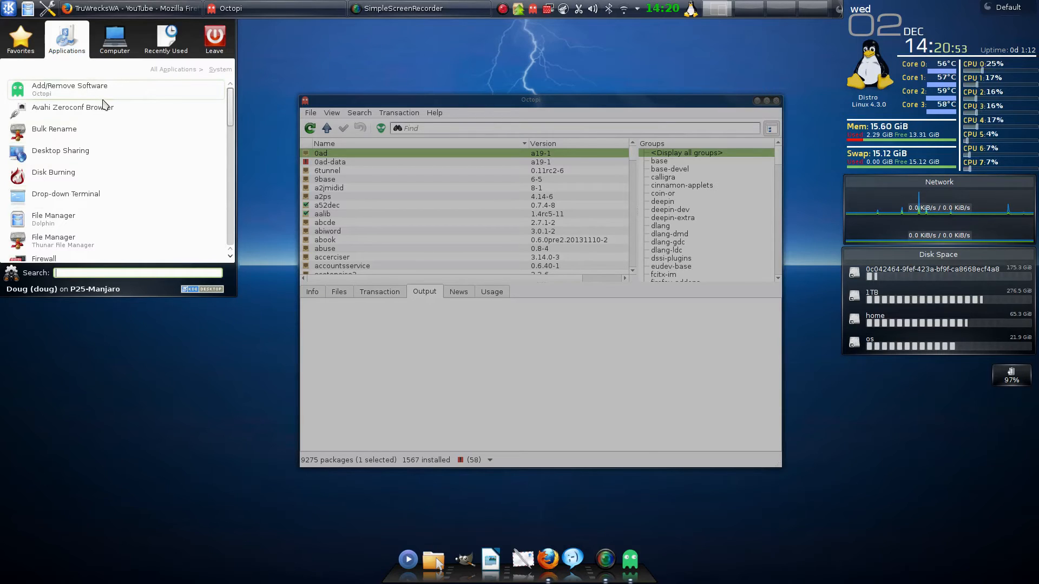
mouse_move(109, 101)
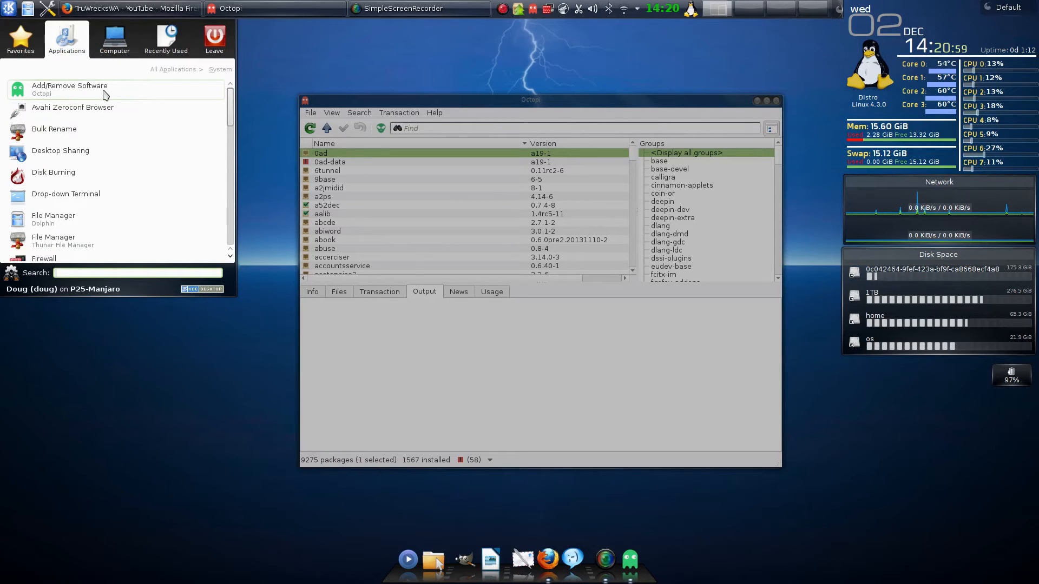
scroll("down", 3)
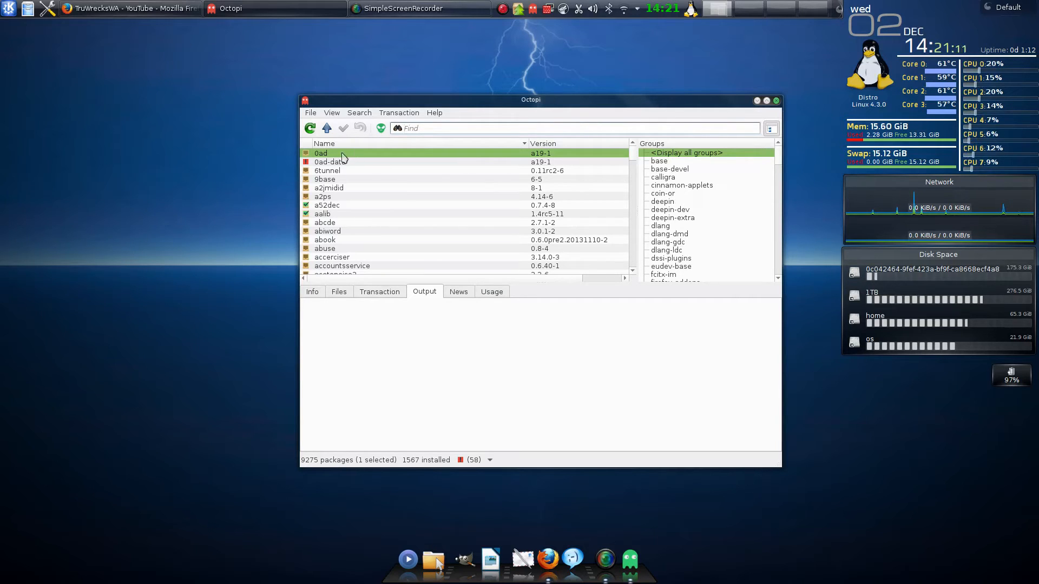
Launch a Konsole terminal from Kickoff's System category.
left_click(10, 8)
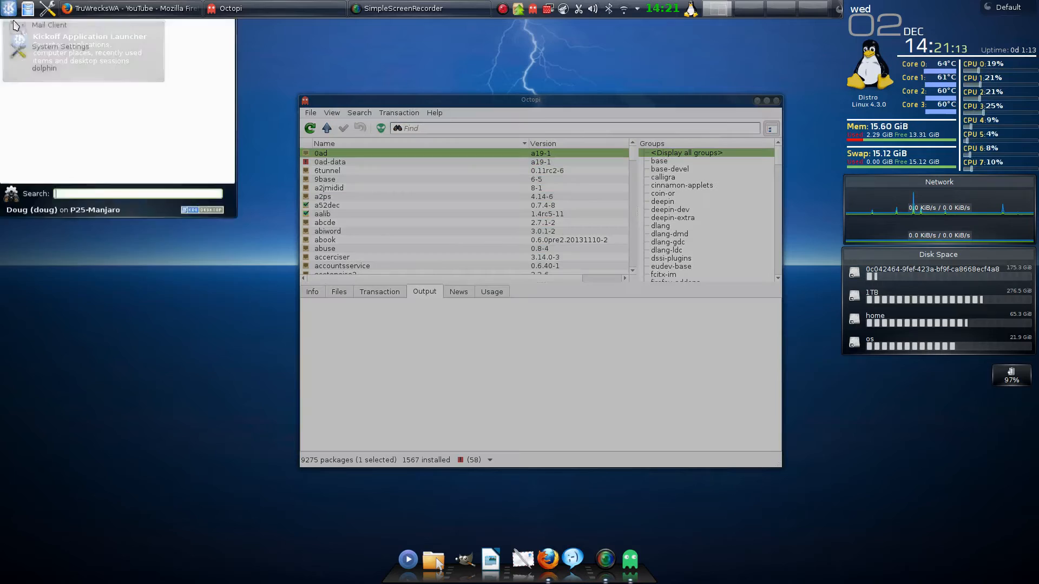
left_click(66, 40)
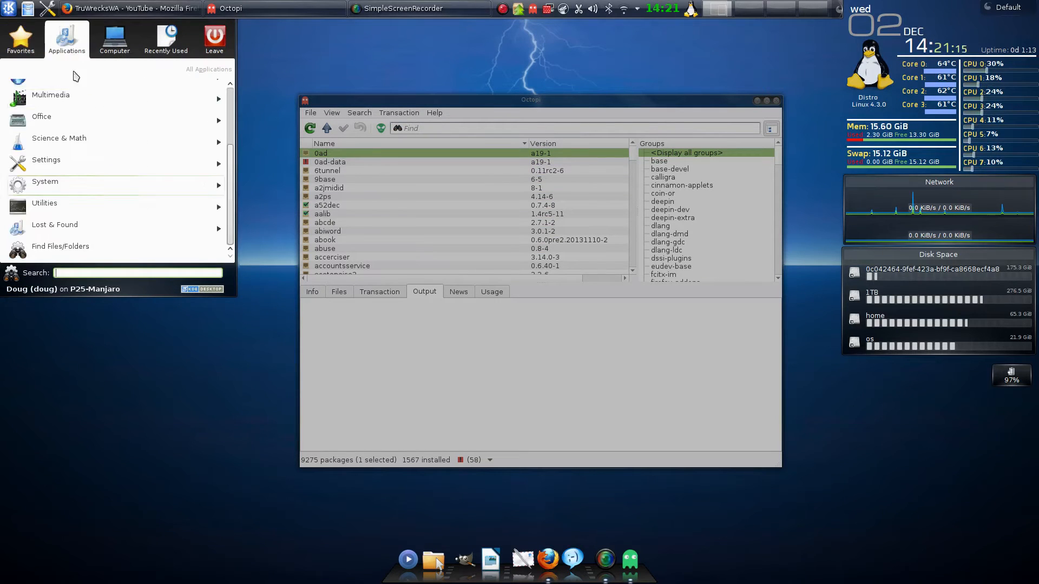
mouse_move(54, 225)
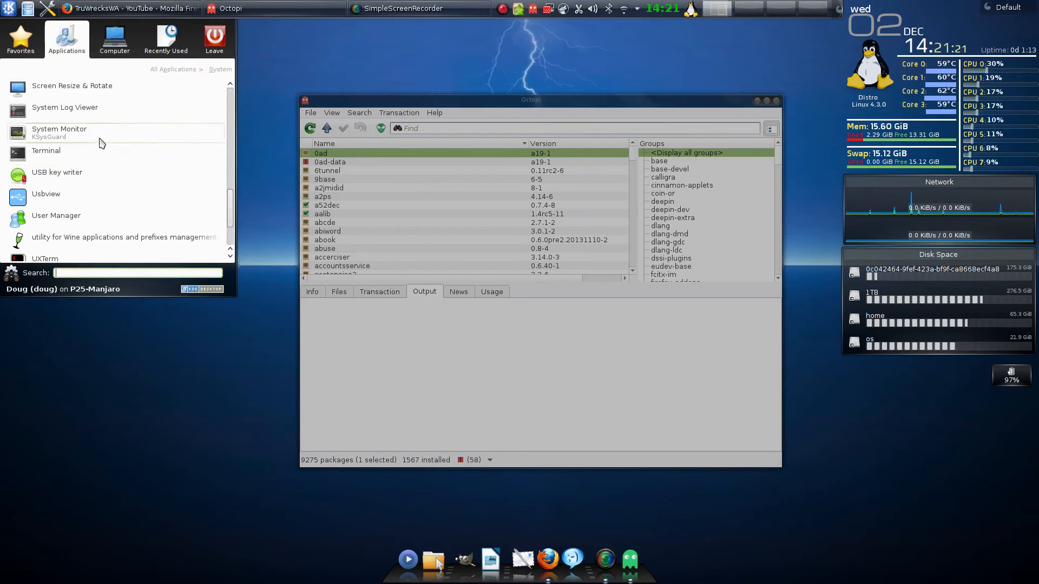
left_click(46, 151)
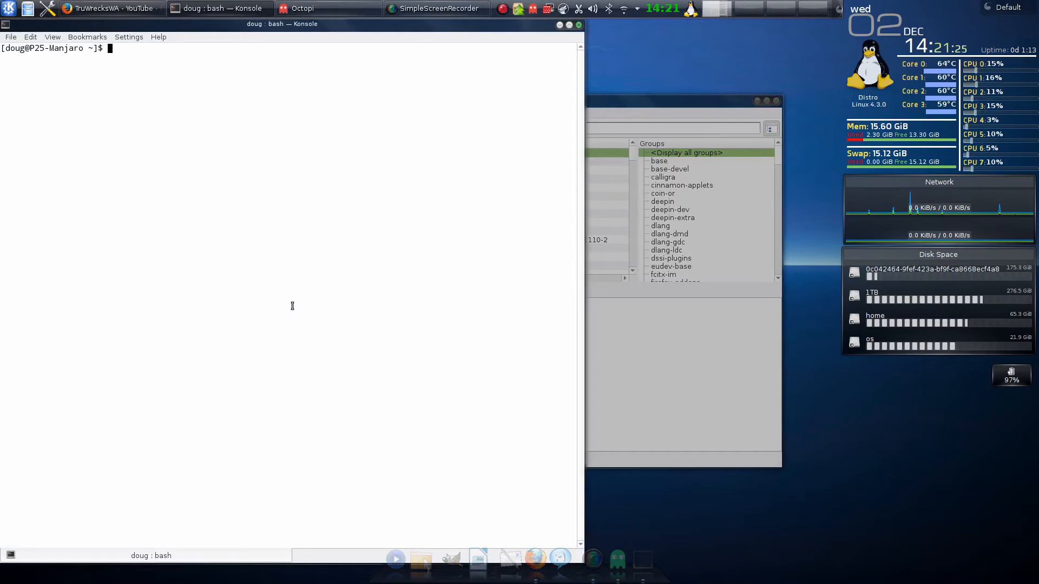
type("pacman -S")
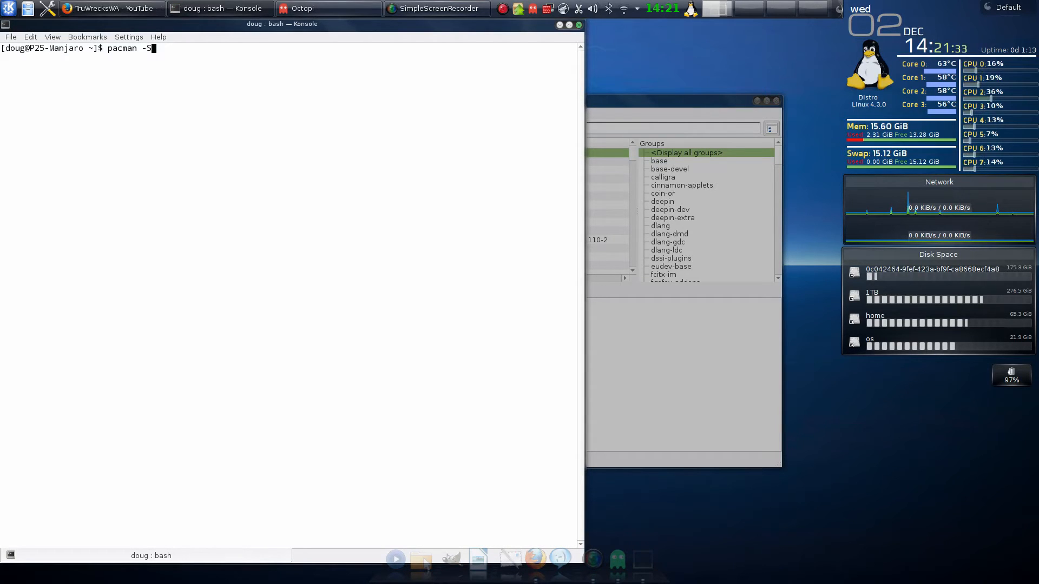
type("yy")
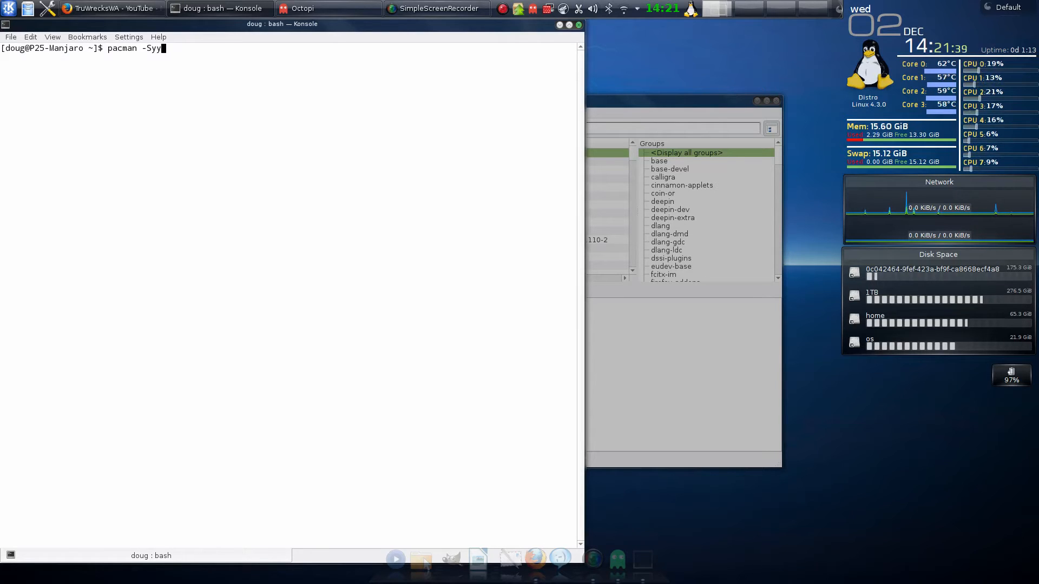
key("BackSpace")
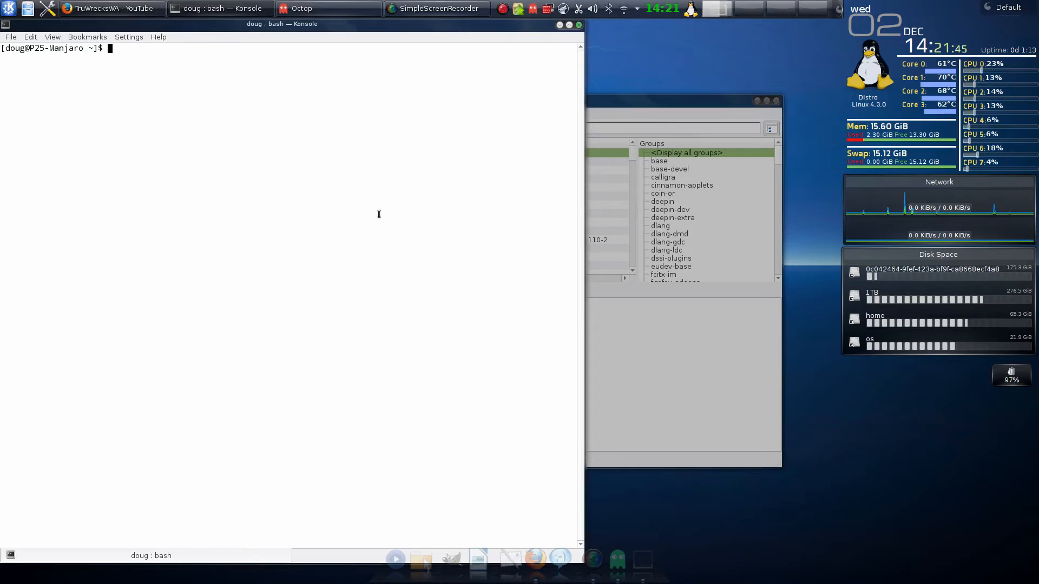
Close the Konsole window so Octopi is back in front.
left_click(303, 8)
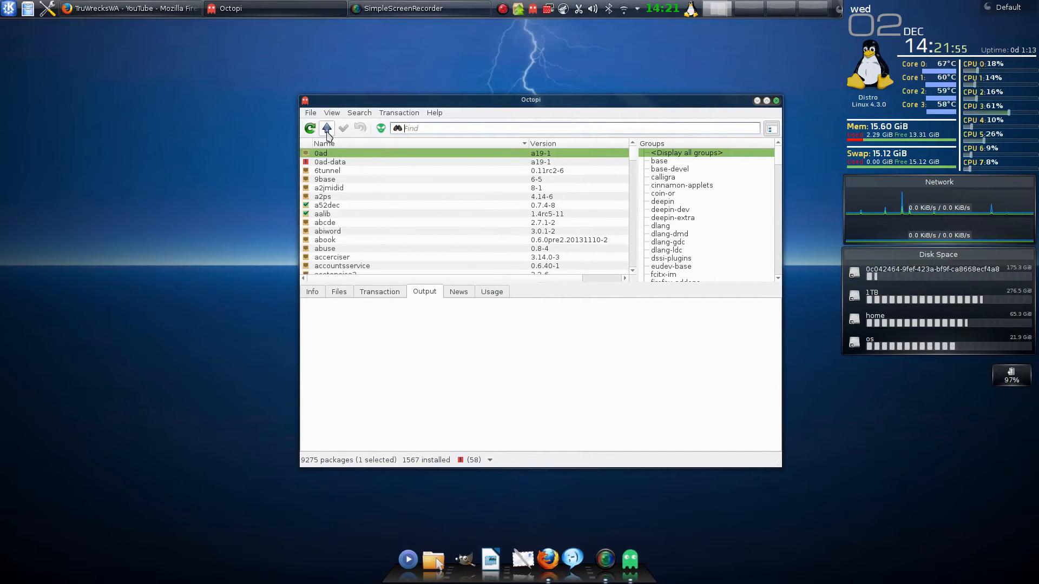
mouse_move(326, 129)
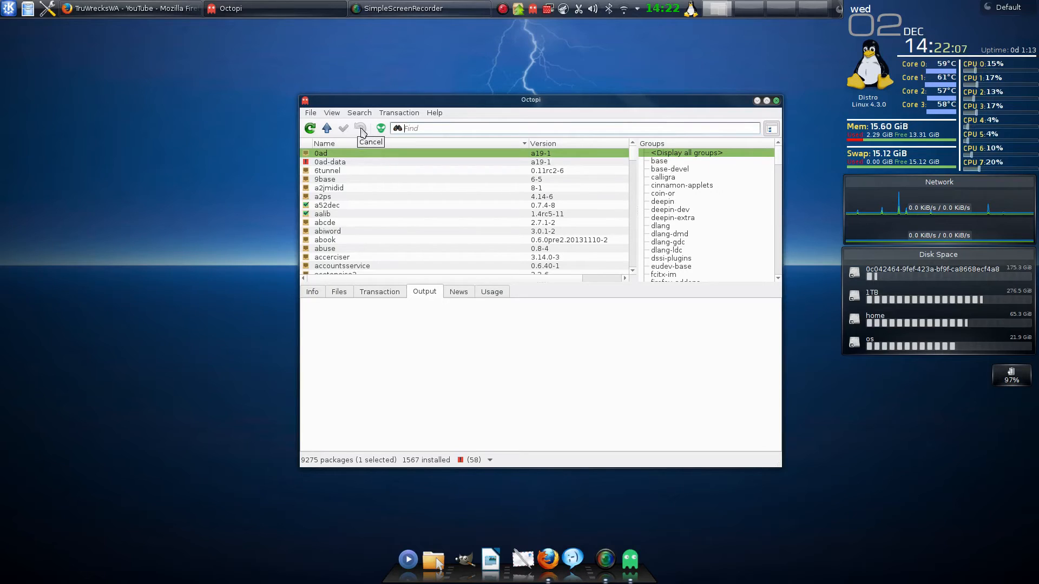
mouse_move(343, 128)
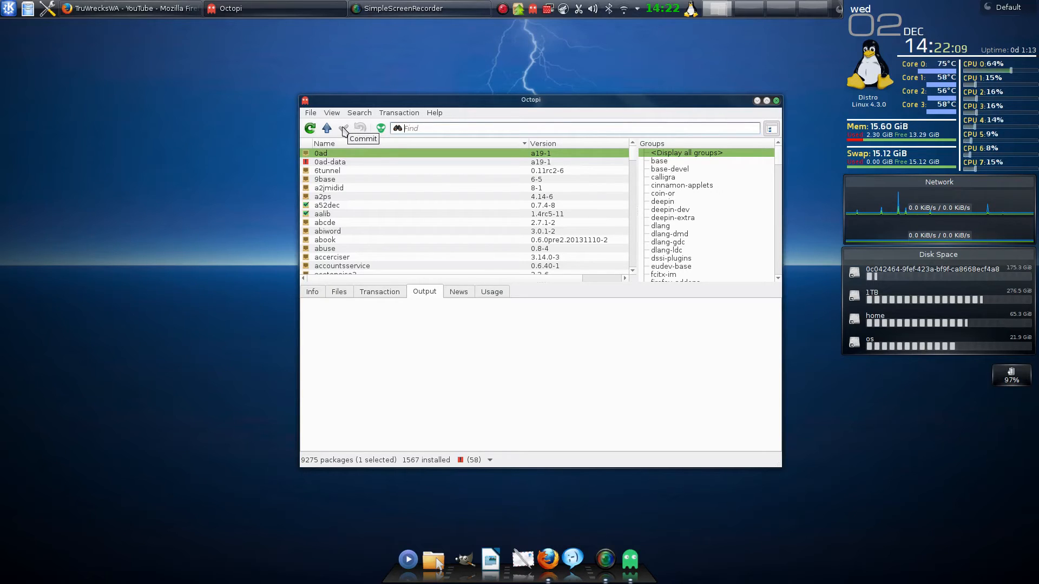
mouse_move(360, 128)
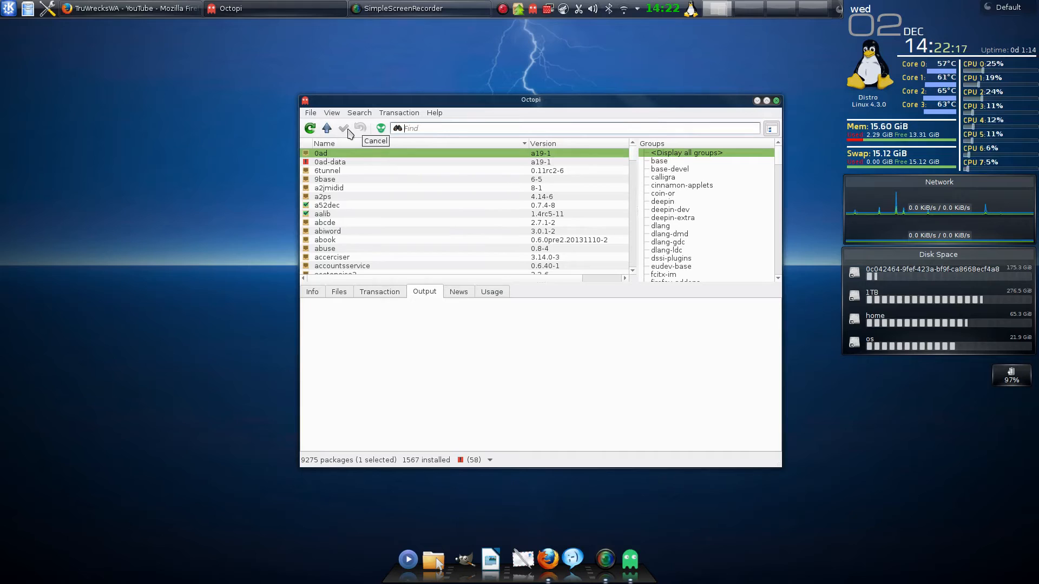
mouse_move(327, 128)
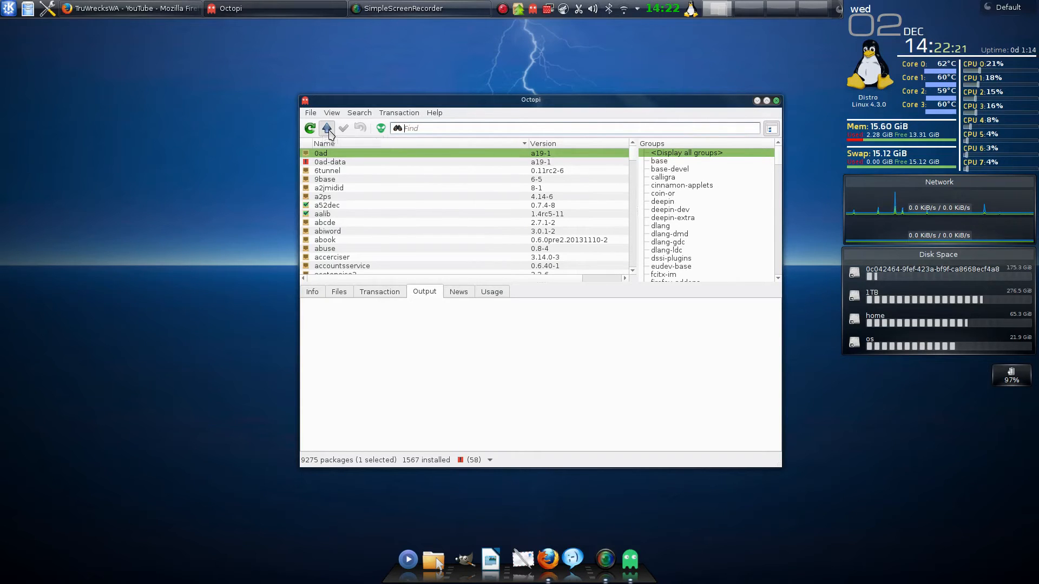
Confirm retrieving the 63 upgrade packages and authorize with the root password.
left_click(343, 128)
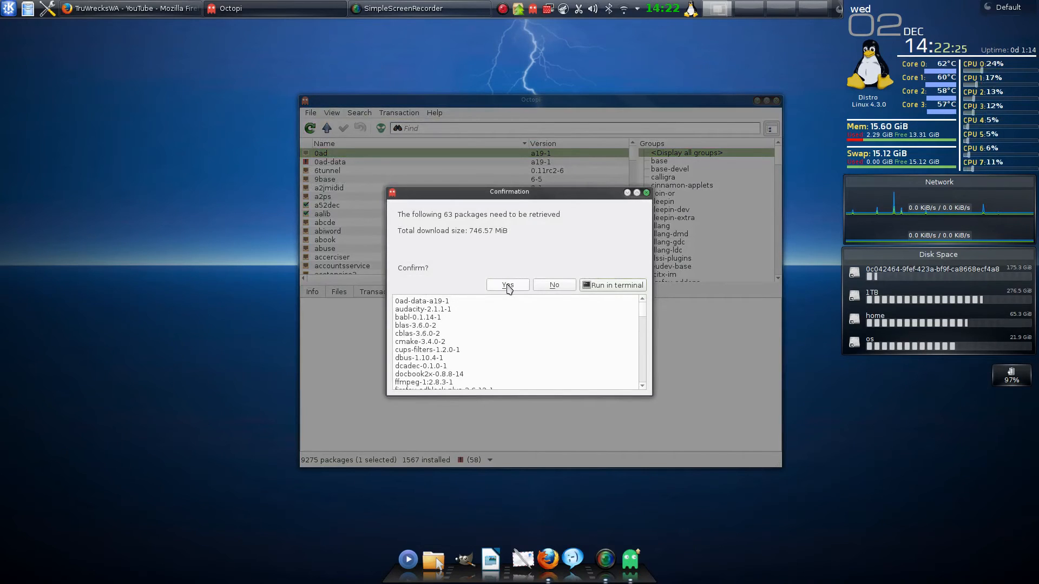
left_click(506, 284)
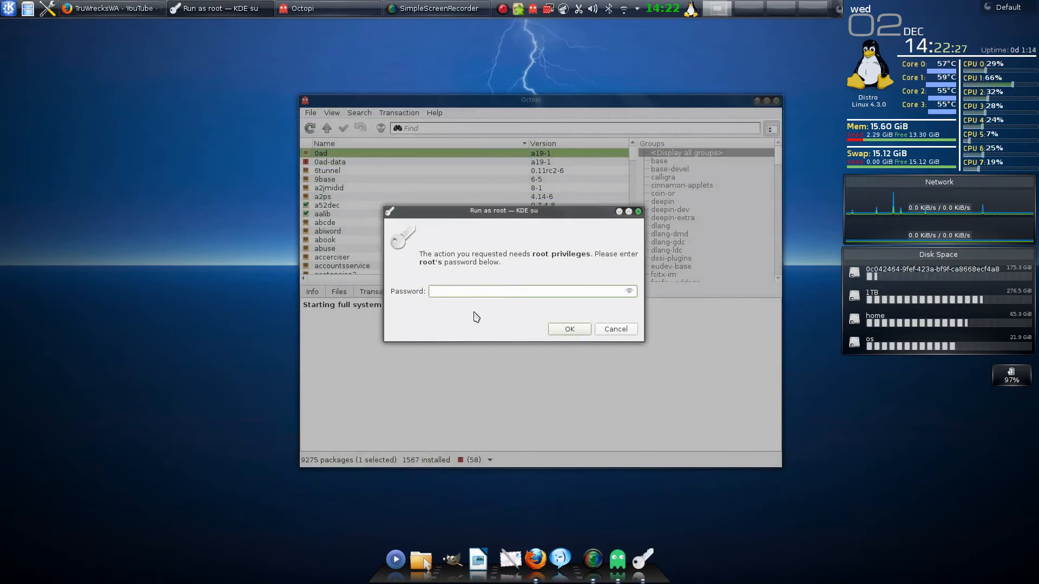
type("password")
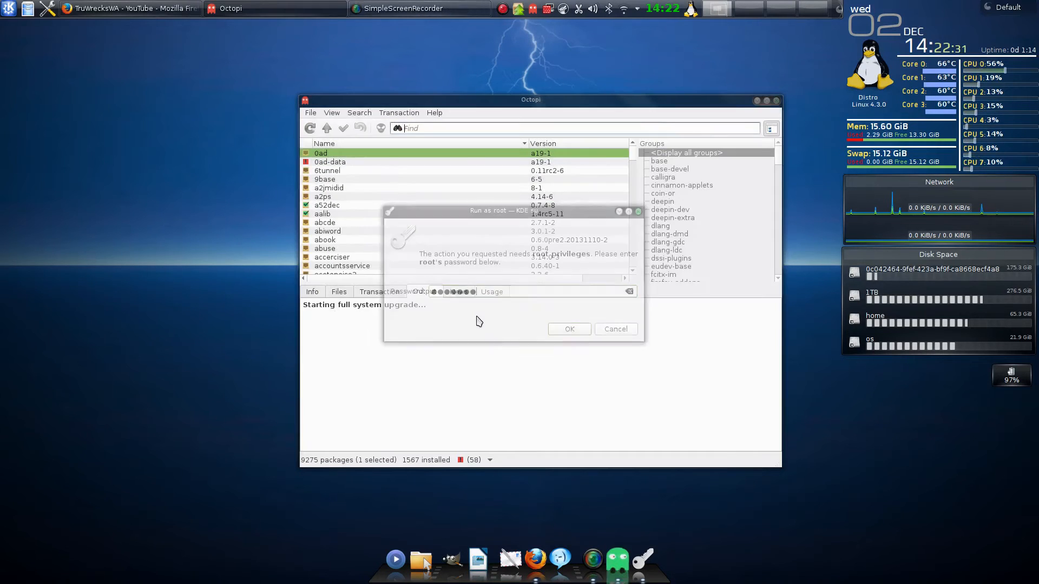
left_click(568, 329)
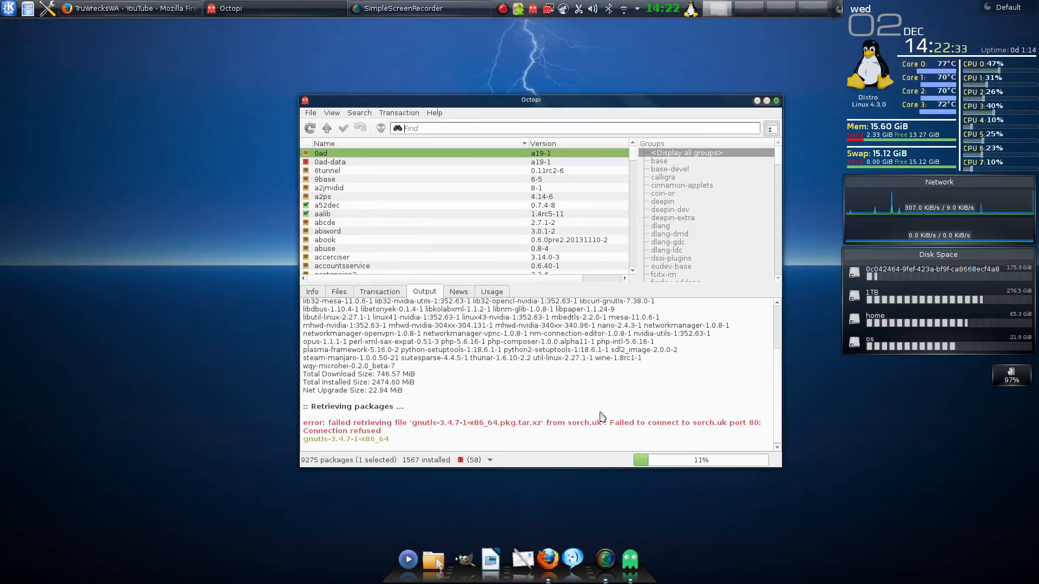
mouse_move(518, 479)
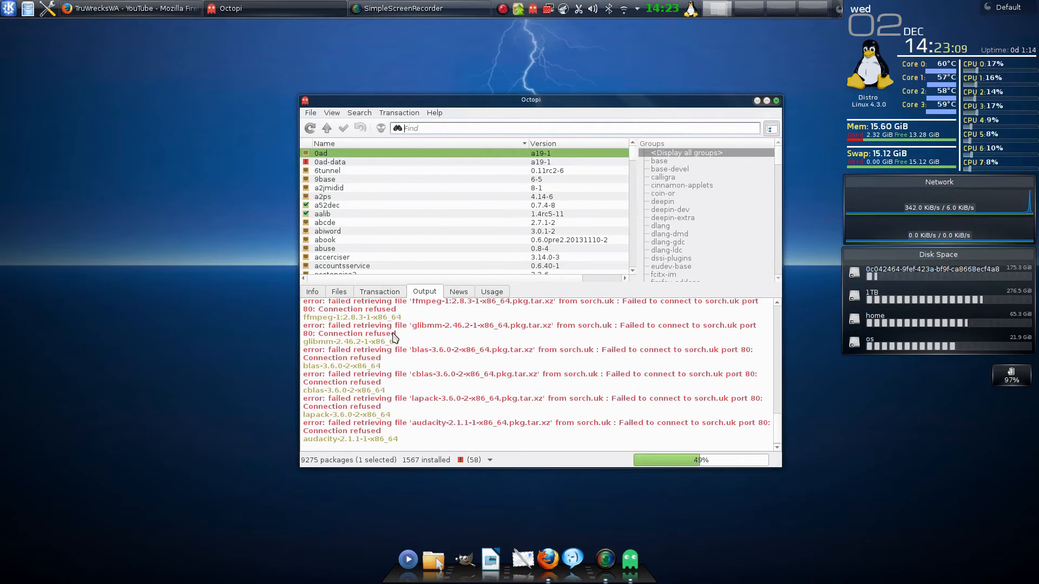
mouse_move(483, 445)
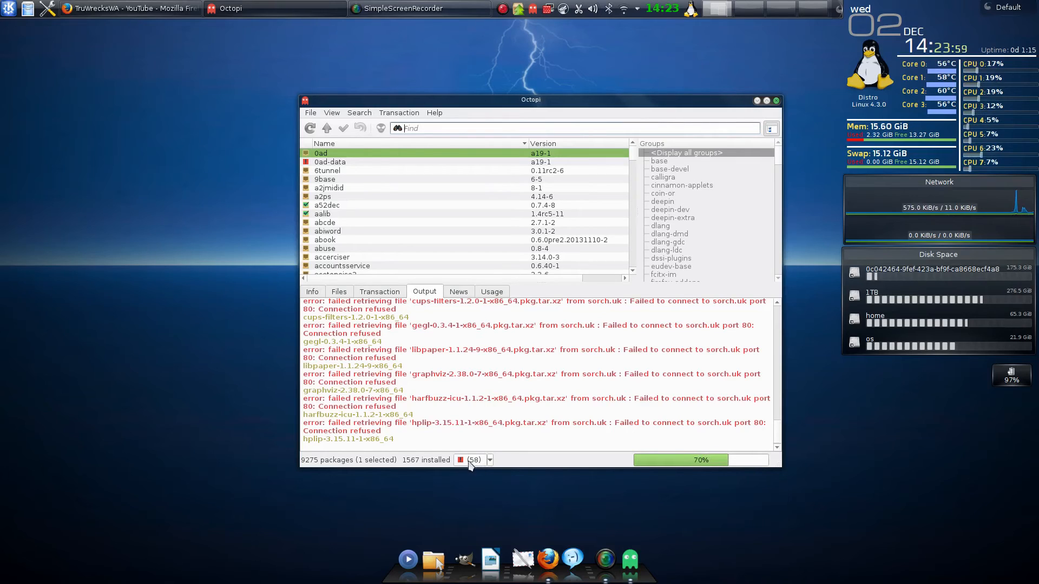
mouse_move(472, 460)
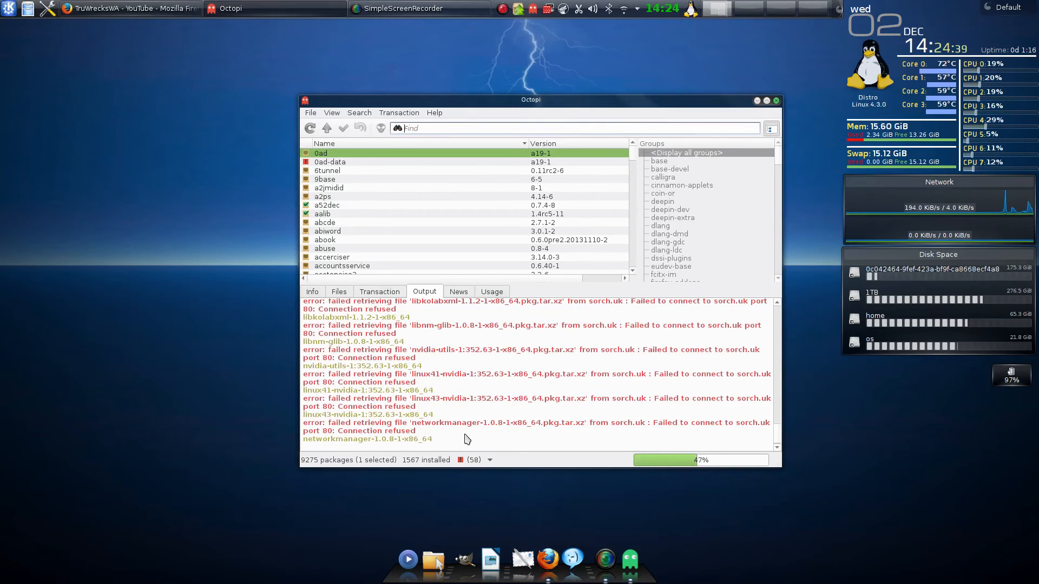
mouse_move(482, 436)
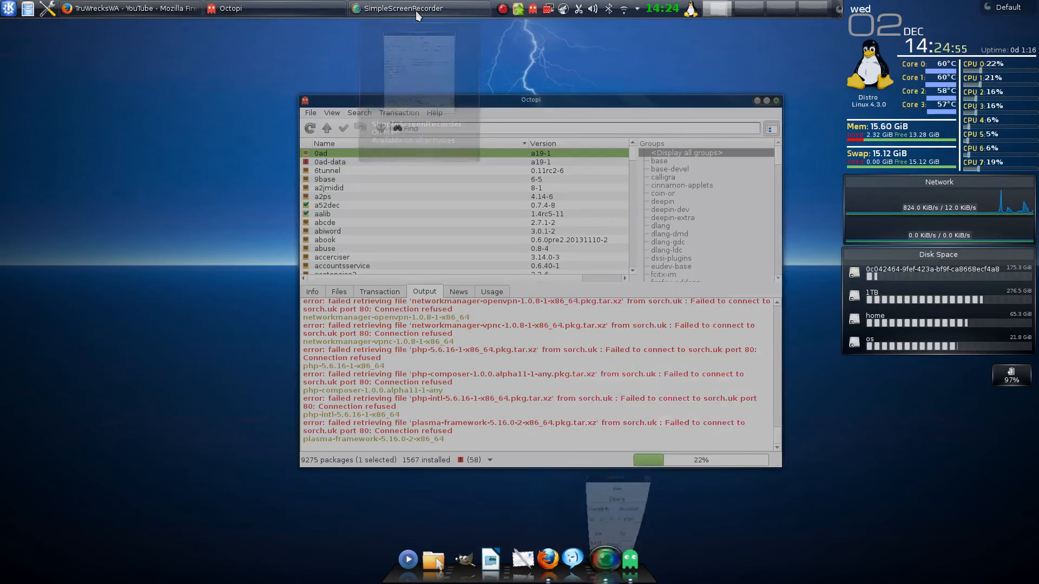
Switch back to the Octopi window while the upgrade output continues.
left_click(418, 8)
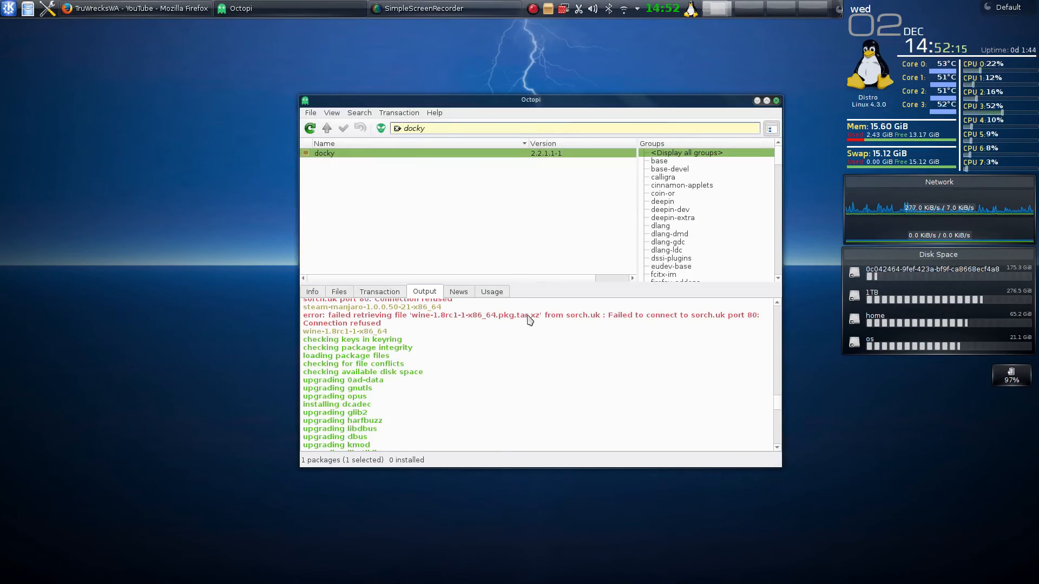
mouse_move(506, 351)
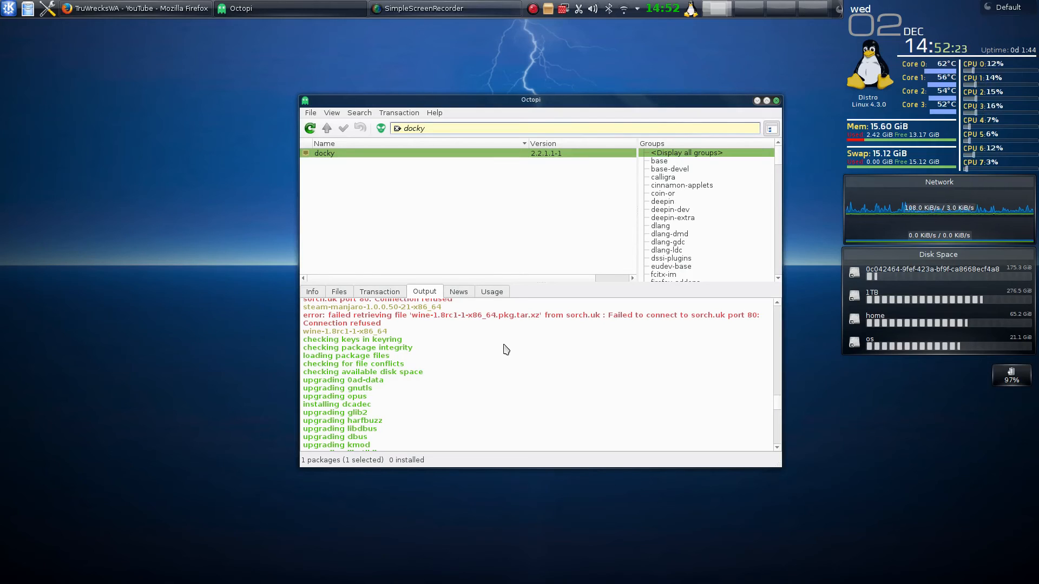
mouse_move(483, 421)
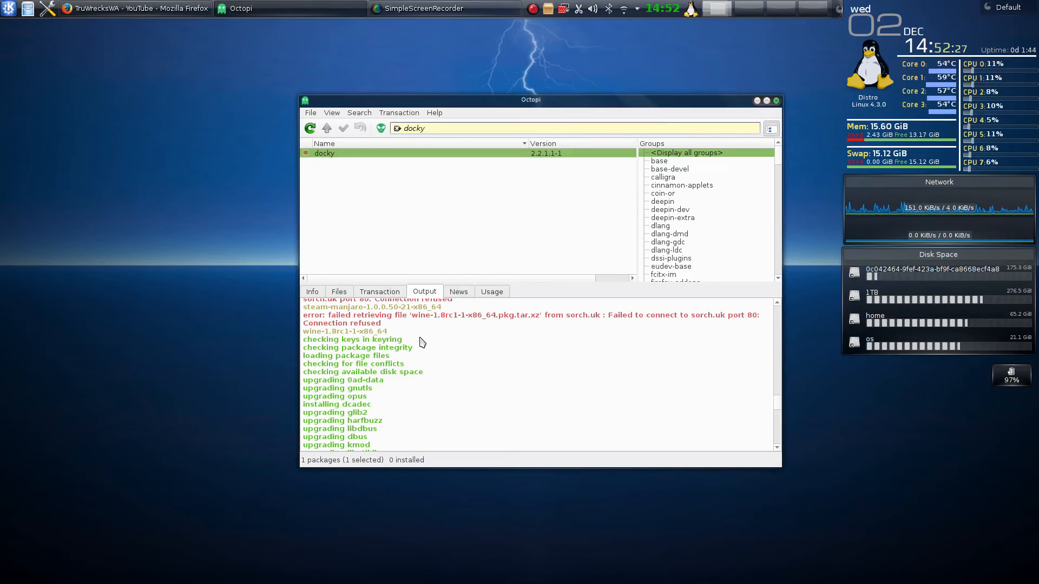
mouse_move(510, 377)
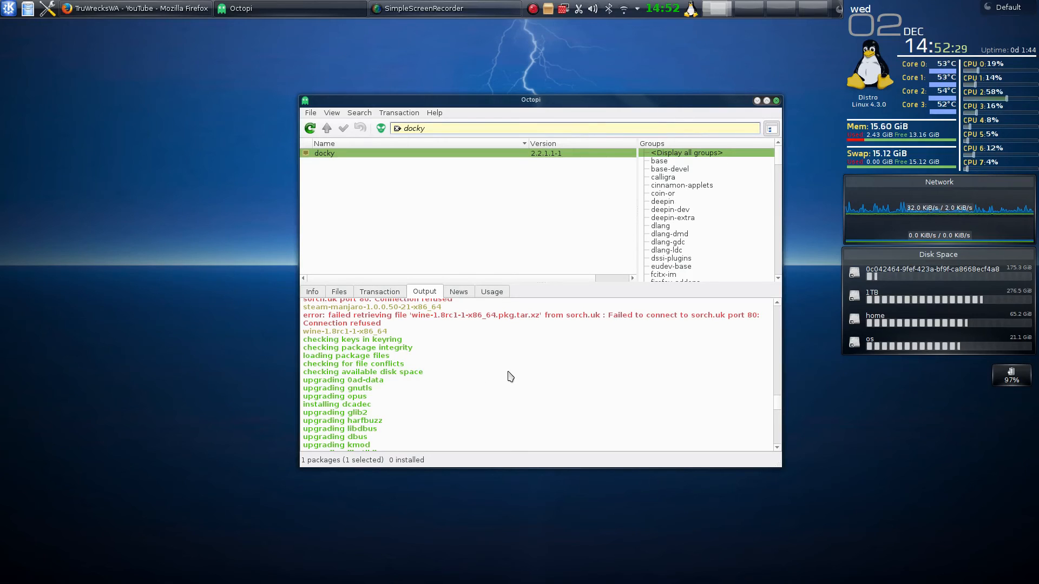
mouse_move(416, 335)
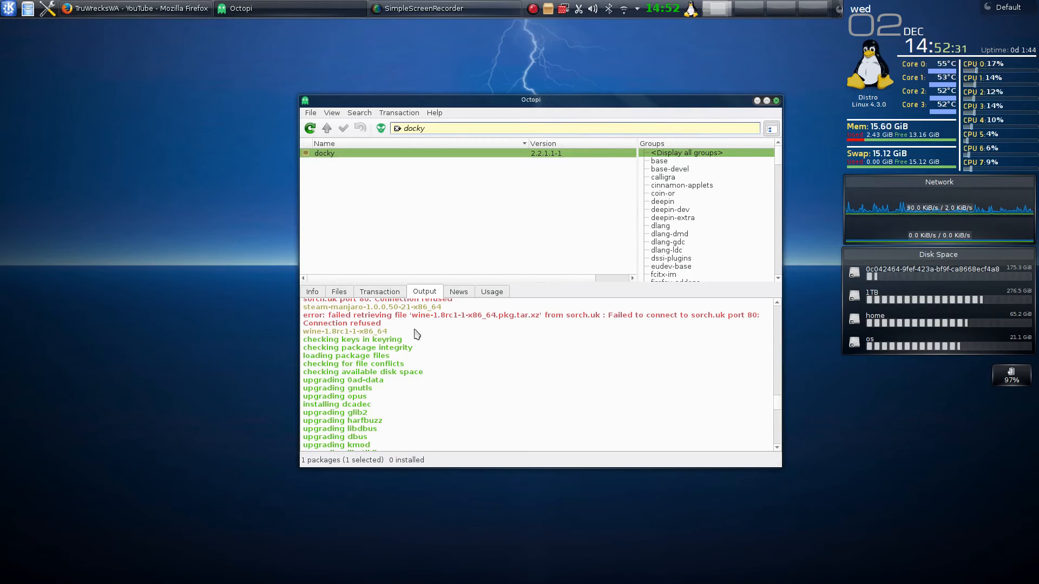
mouse_move(387, 341)
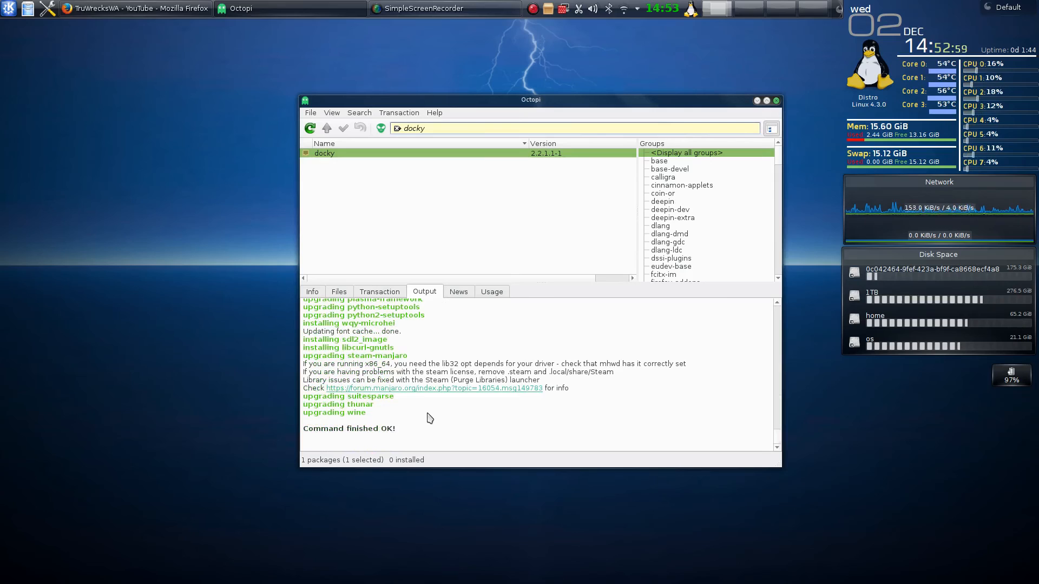
mouse_move(436, 443)
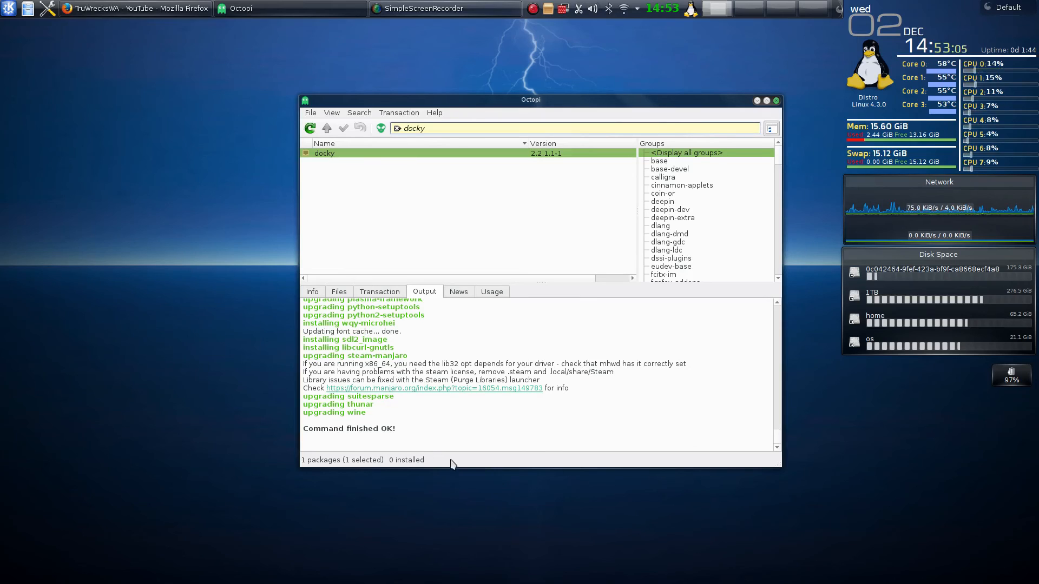
mouse_move(517, 339)
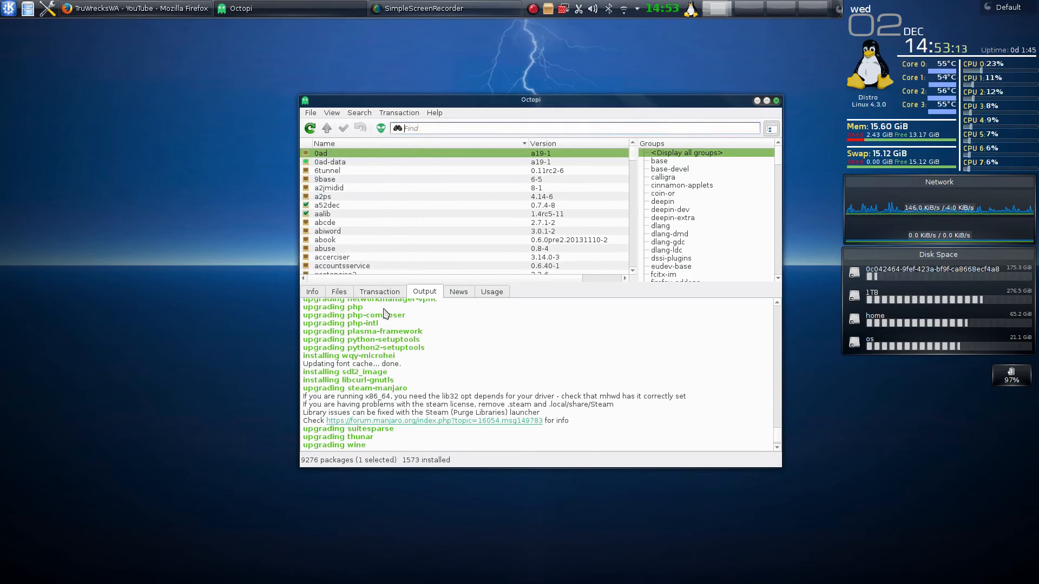
mouse_move(520, 359)
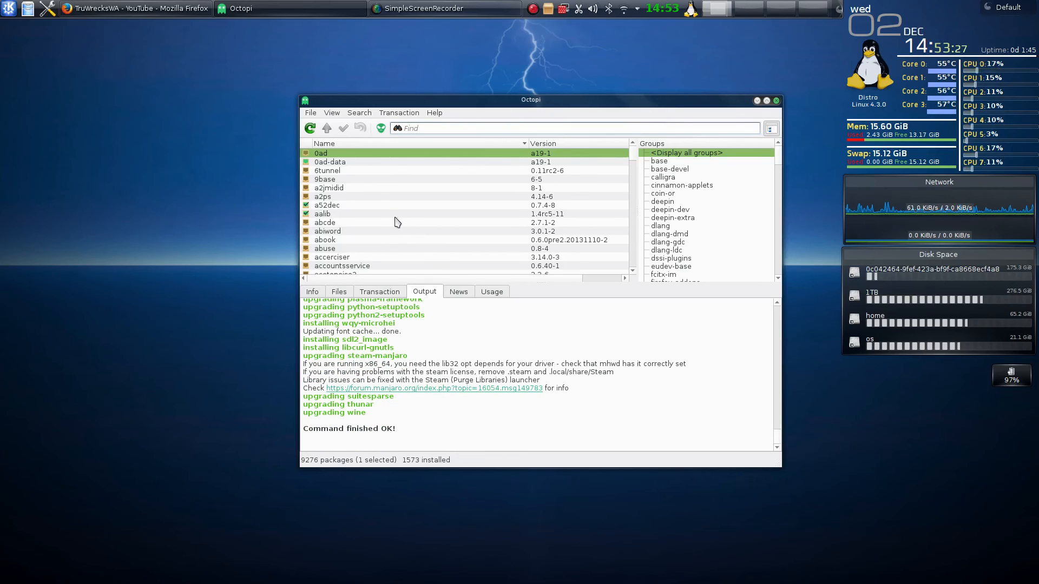
mouse_move(503, 321)
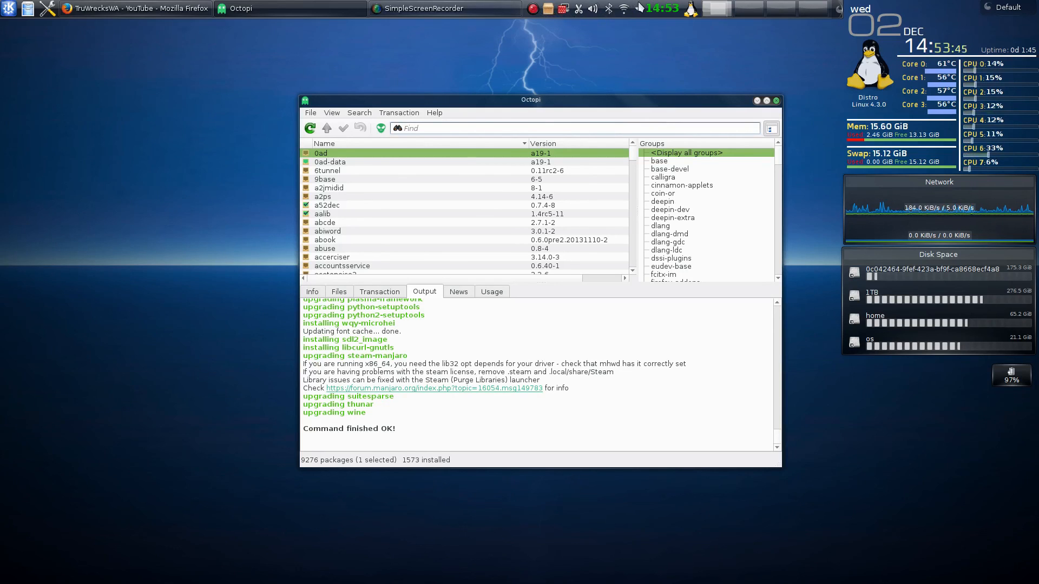
Expand the hidden tray items to reveal the Octopi Notifier entry.
left_click(622, 7)
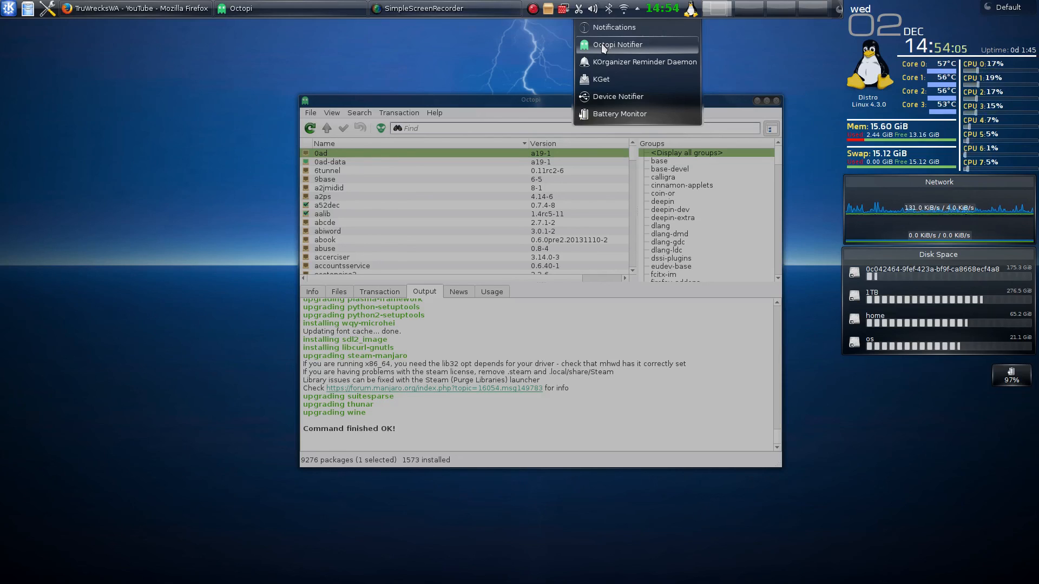
mouse_move(613, 53)
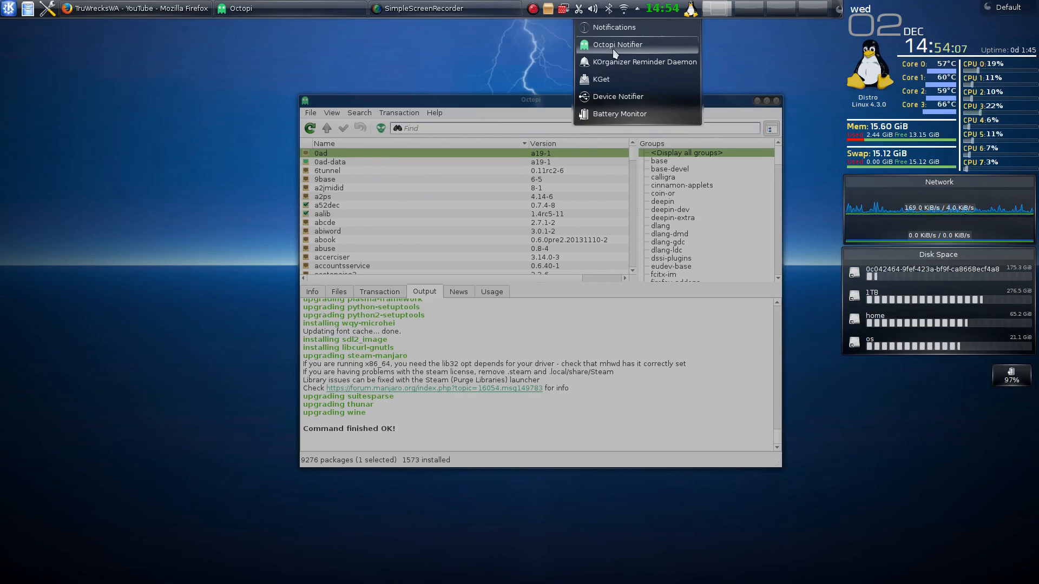
mouse_move(630, 46)
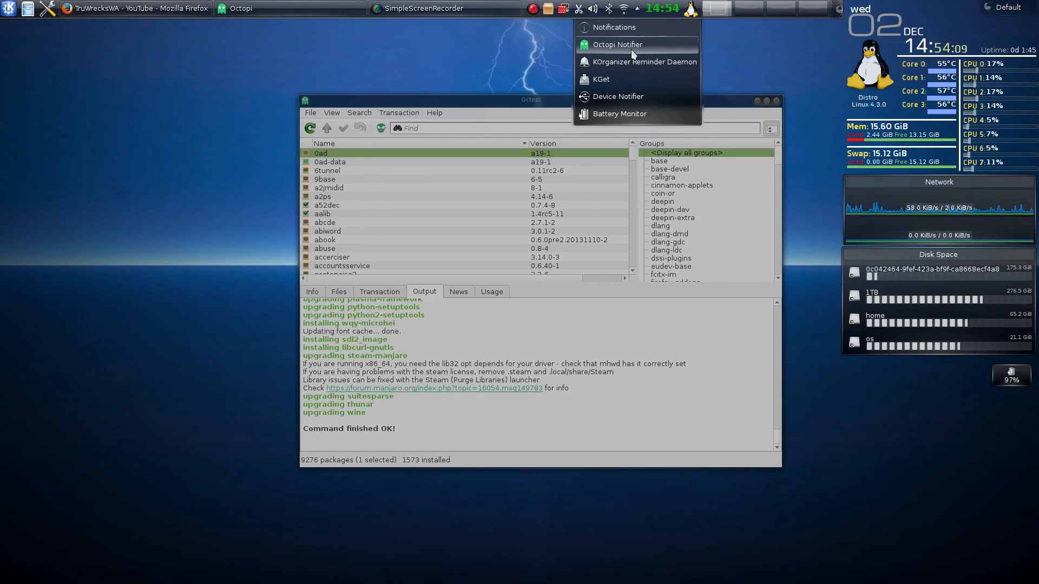
mouse_move(624, 52)
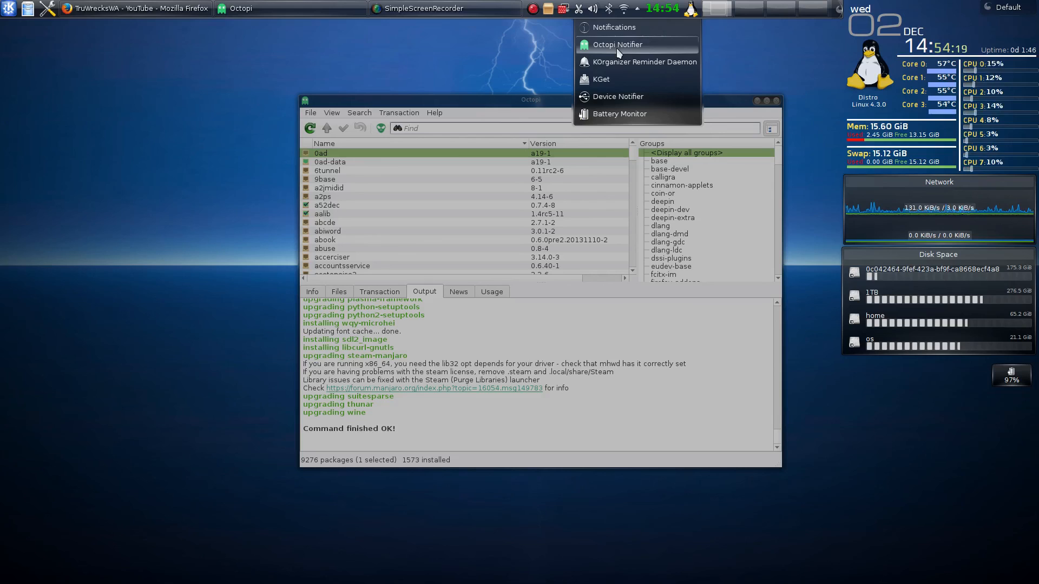
mouse_move(604, 58)
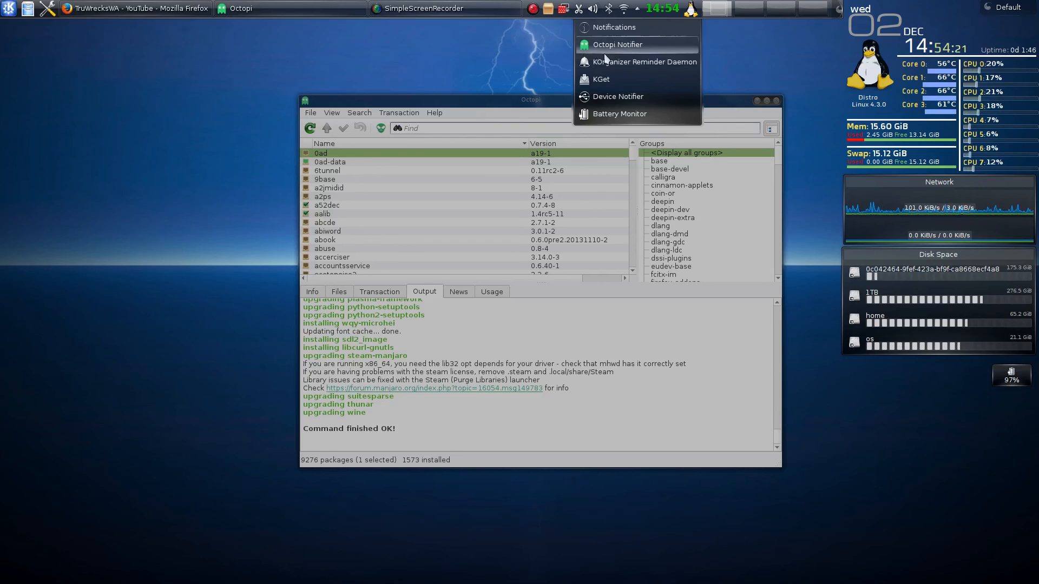